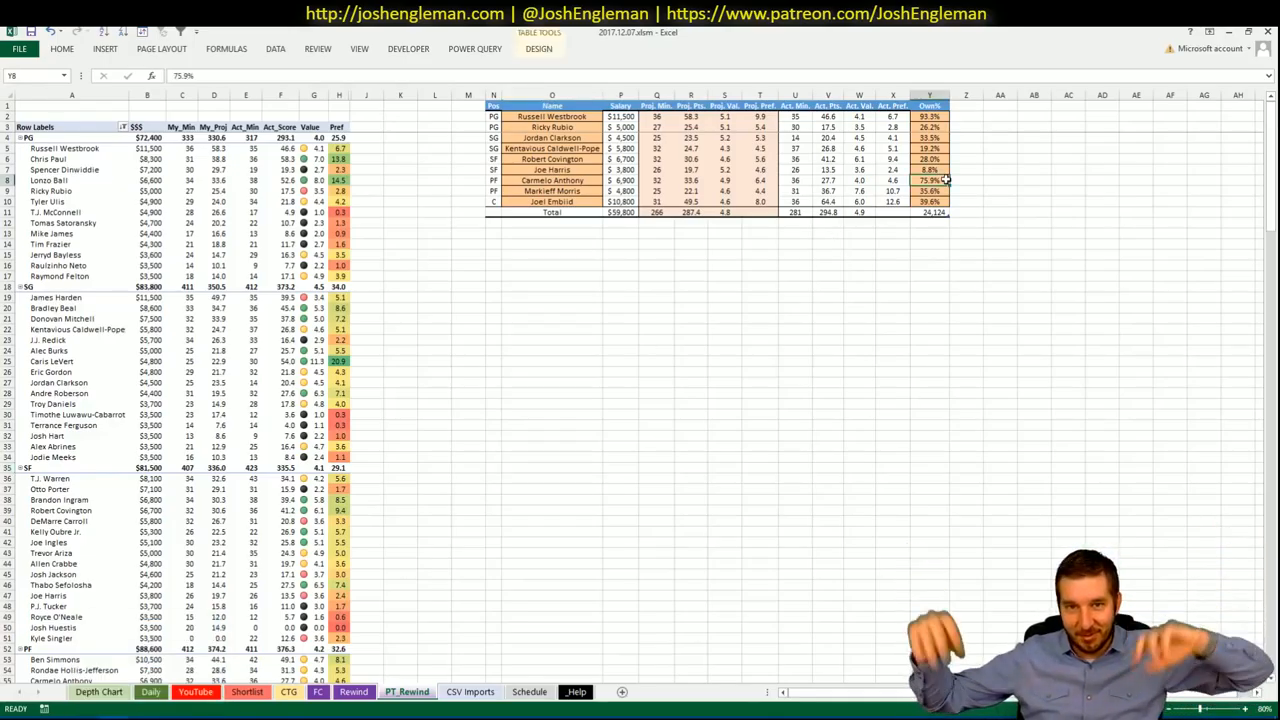
Bring up the Daily Fantasy Contest Tracker workbook on its FD Details sheet
click(892, 244)
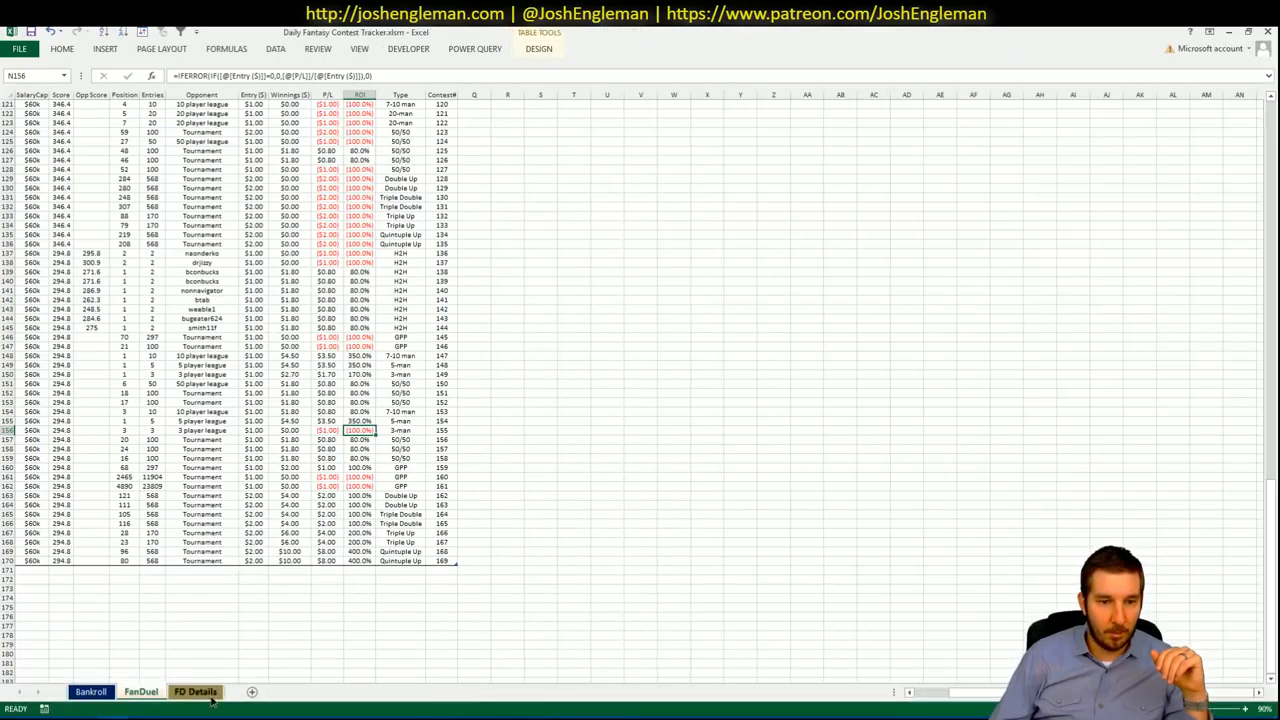
Check the 7-Dec row on the FanDuel summary: $42.00 entered, $49.40 profit, 117.6% ROI
click(196, 692)
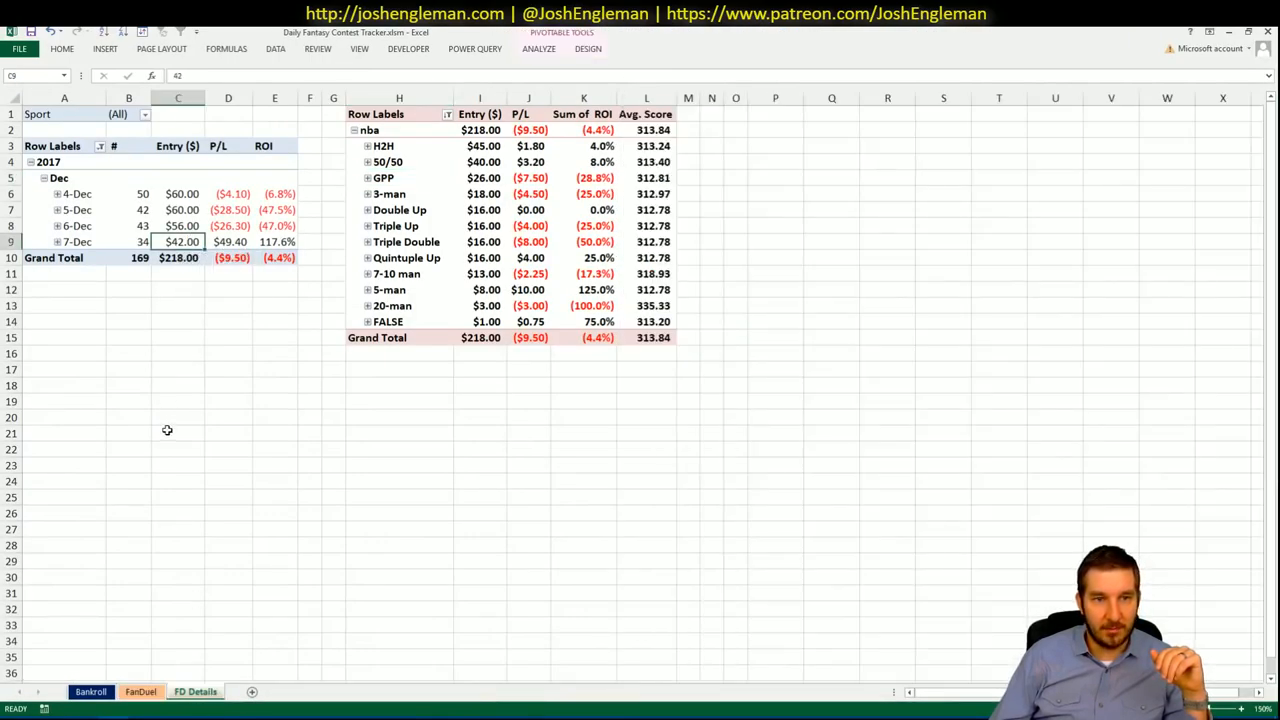
click(228, 242)
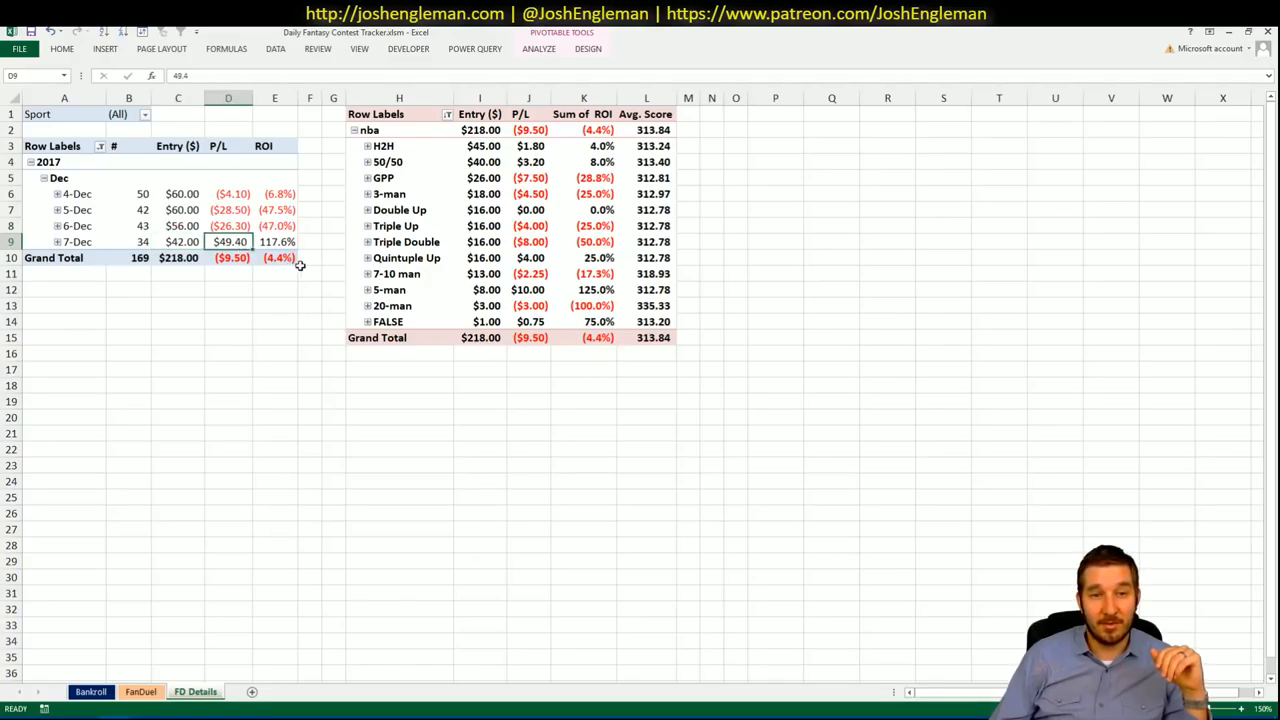
click(274, 242)
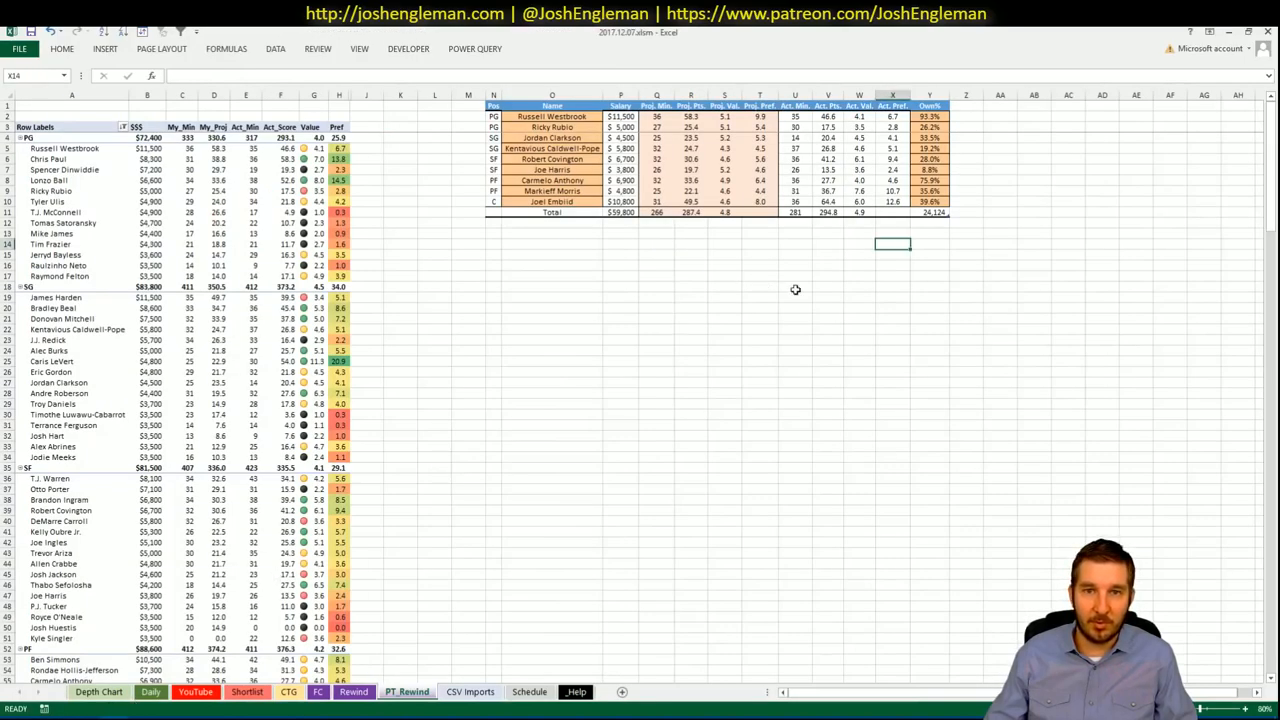
mouse_move(952, 446)
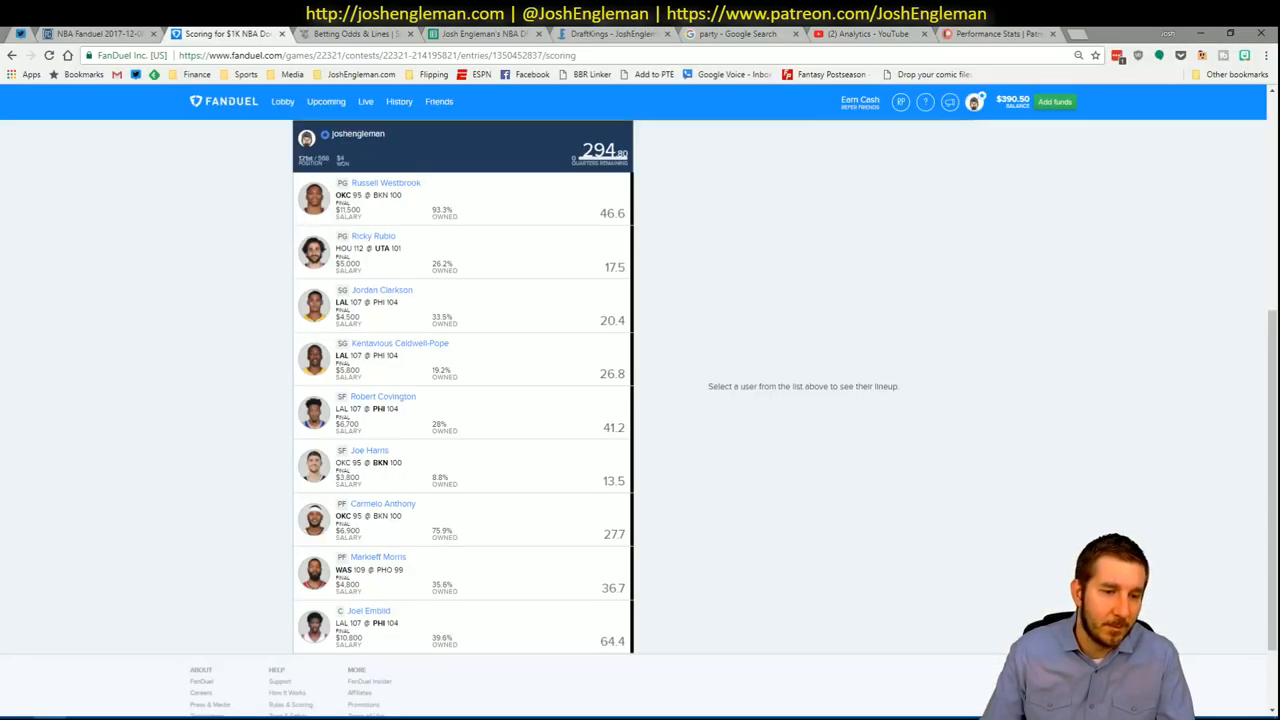
Pull up ESPN's box score for the Lakers' 107–104 win over the 76ers
click(996, 32)
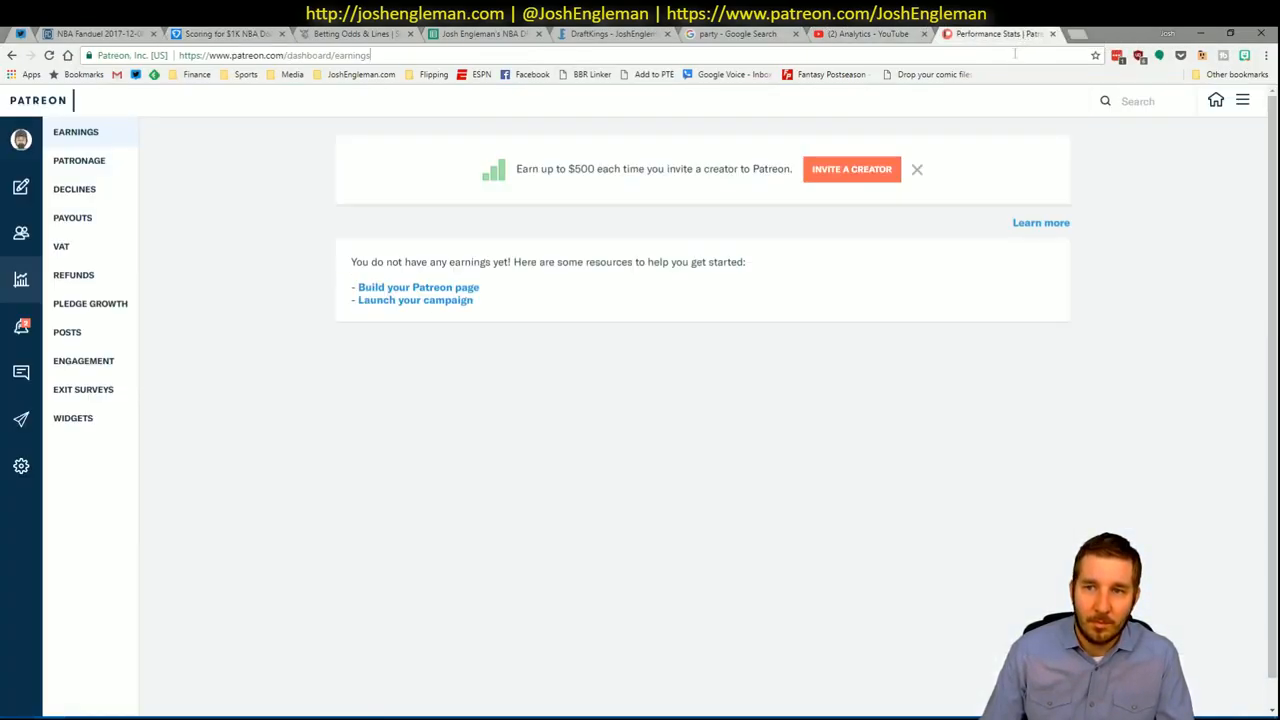
click(196, 74)
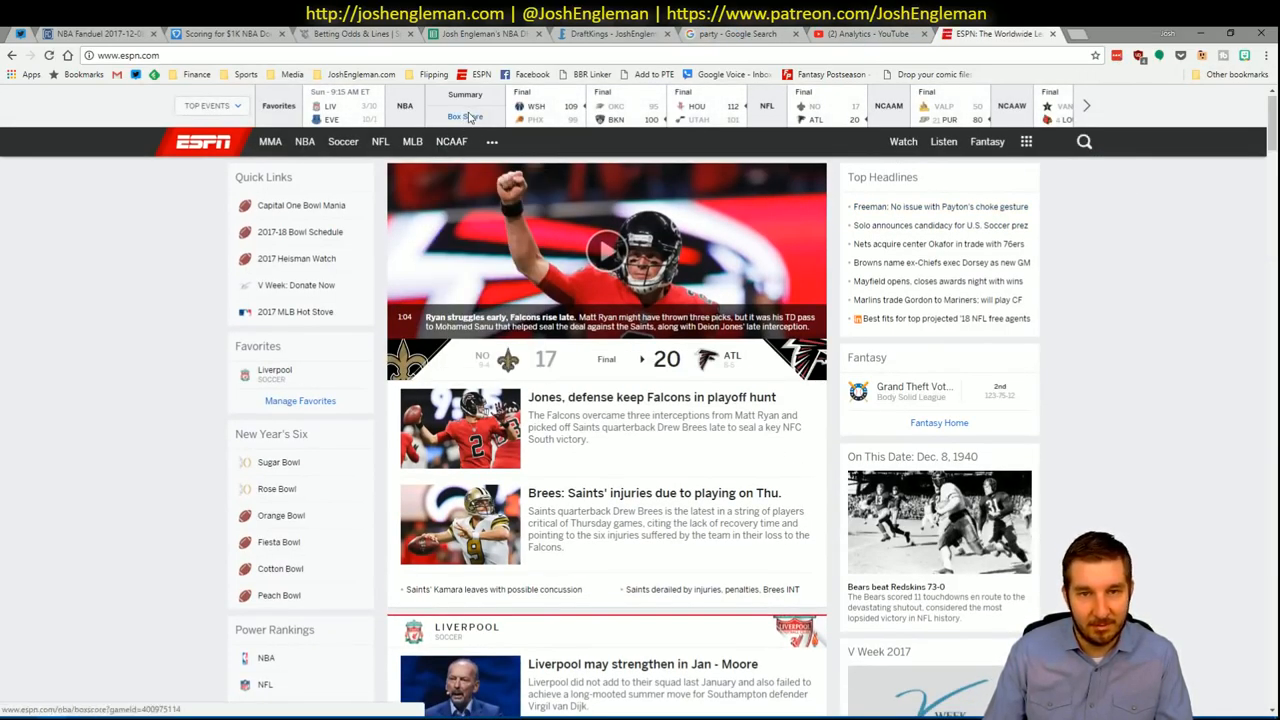
click(464, 116)
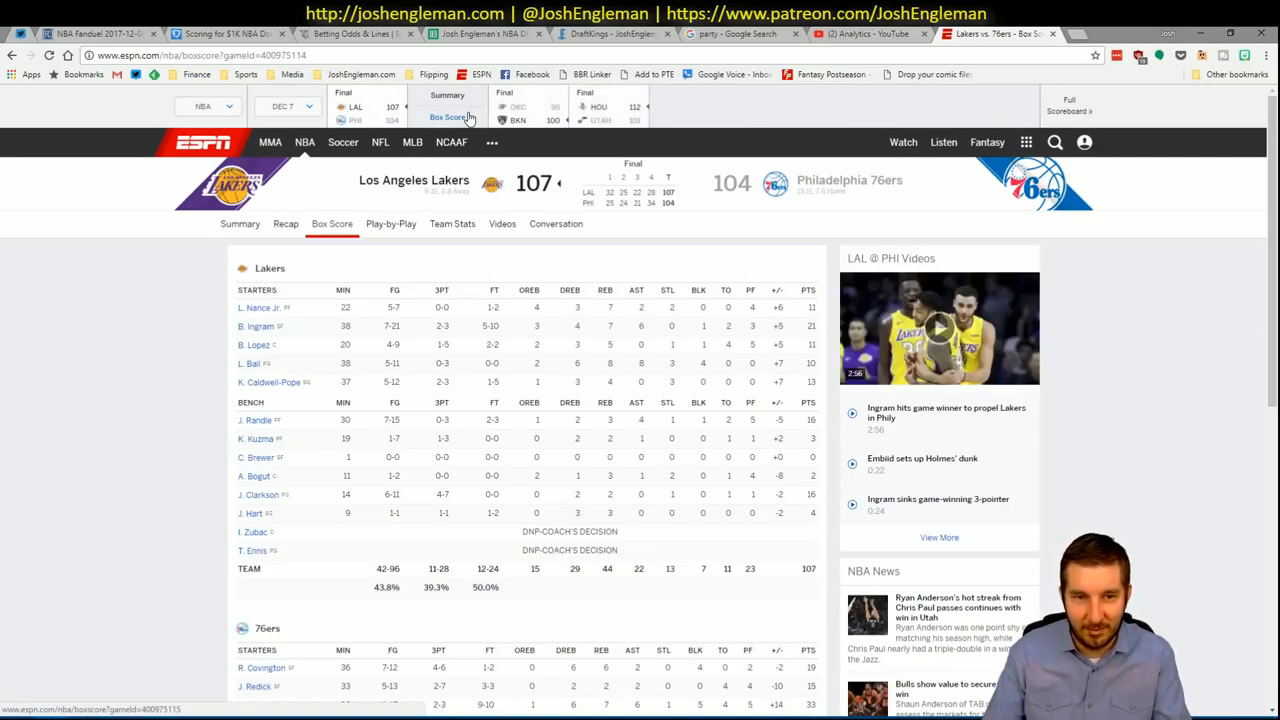
click(284, 224)
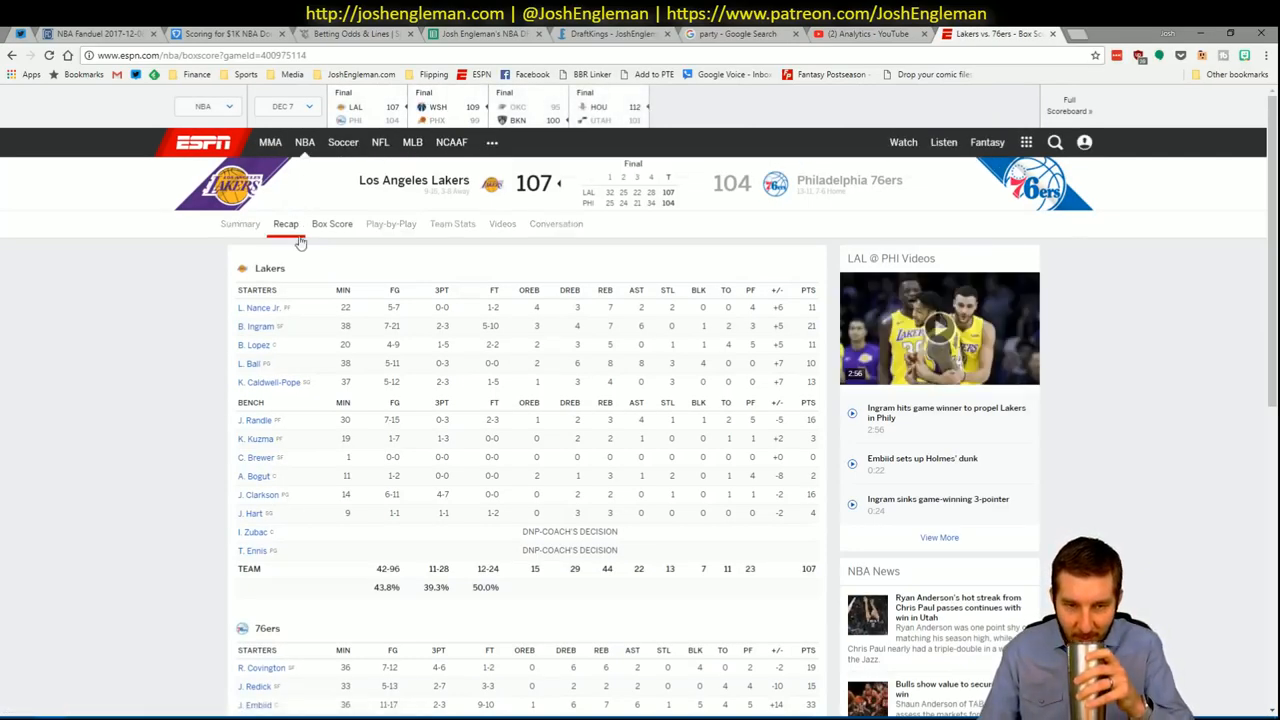
click(332, 224)
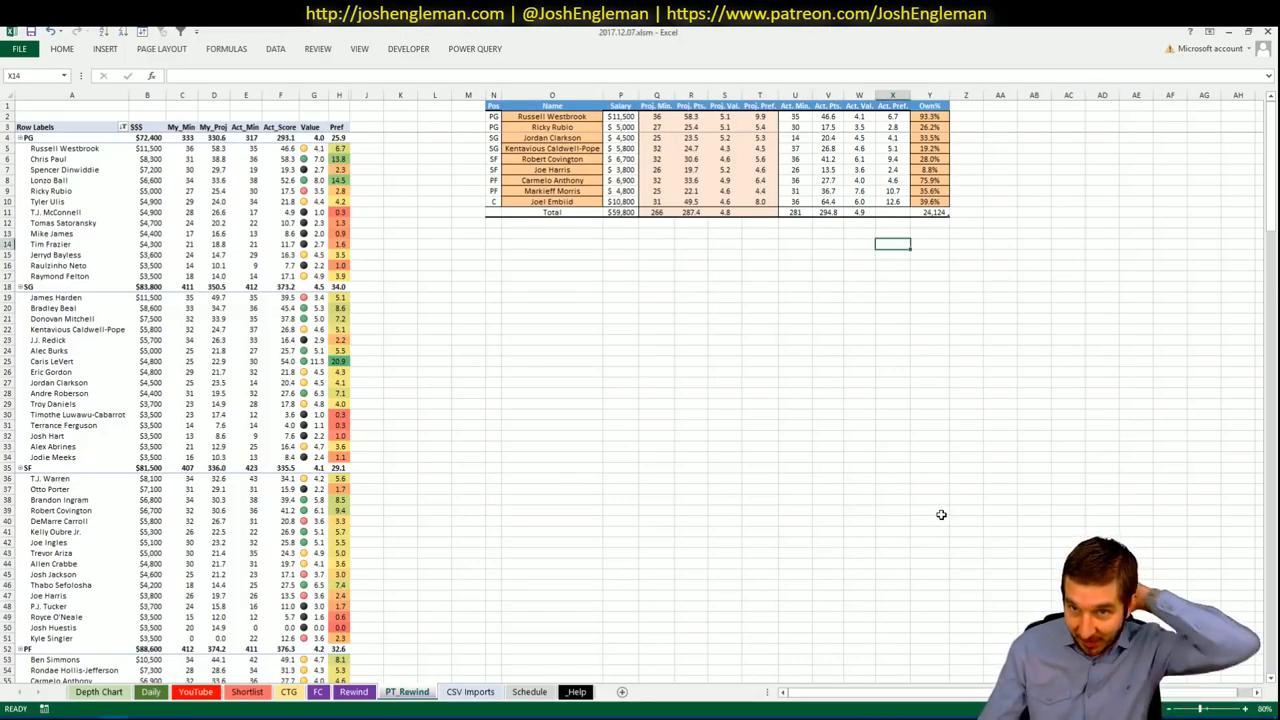
mouse_move(944, 512)
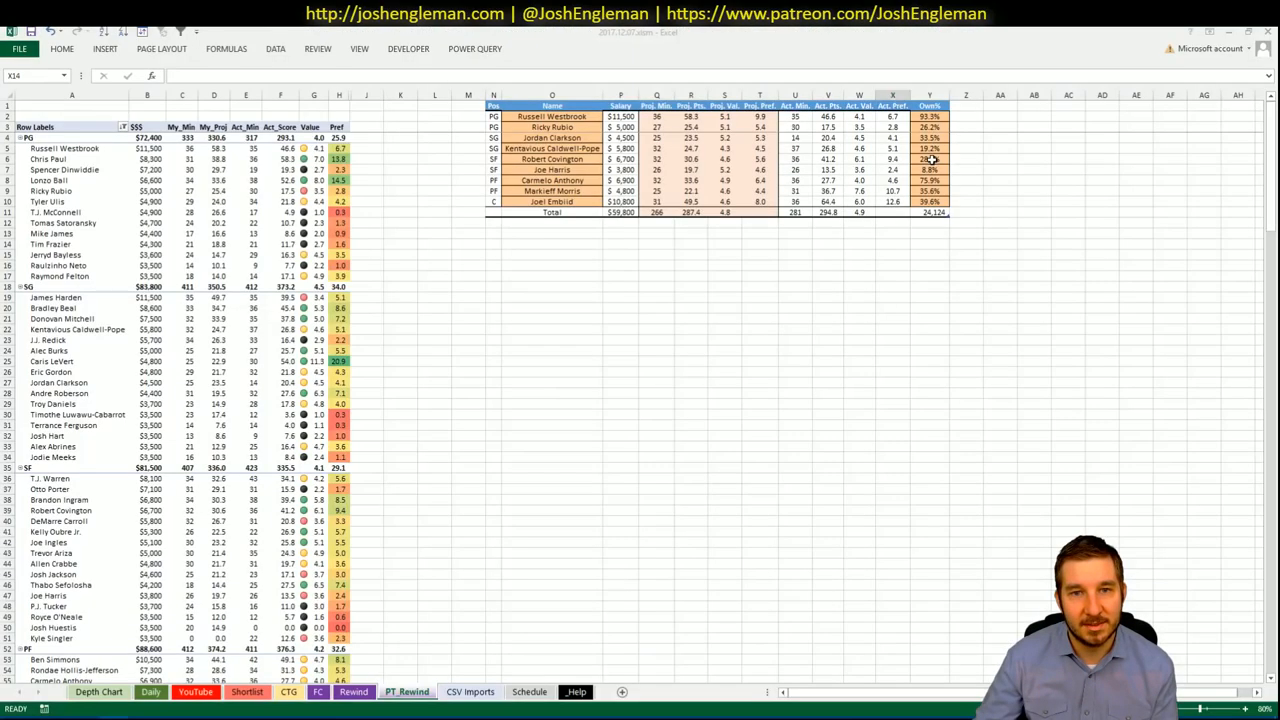
click(690, 232)
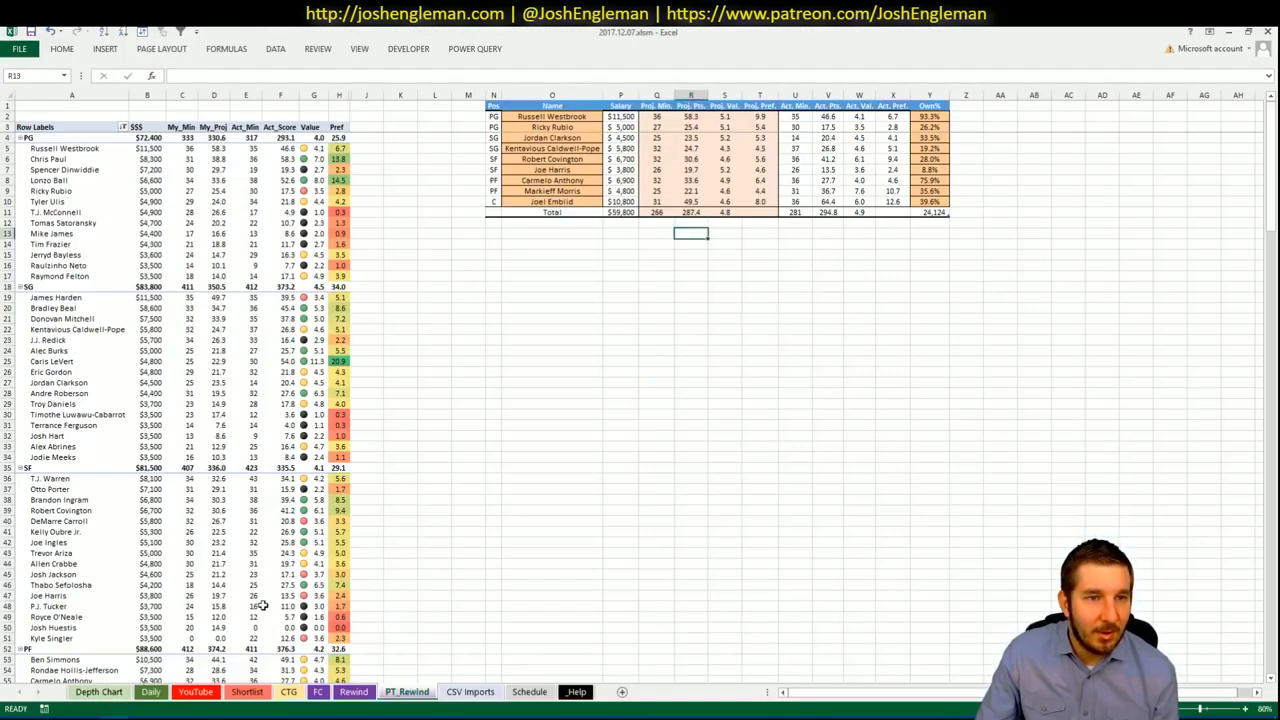
mouse_move(534, 532)
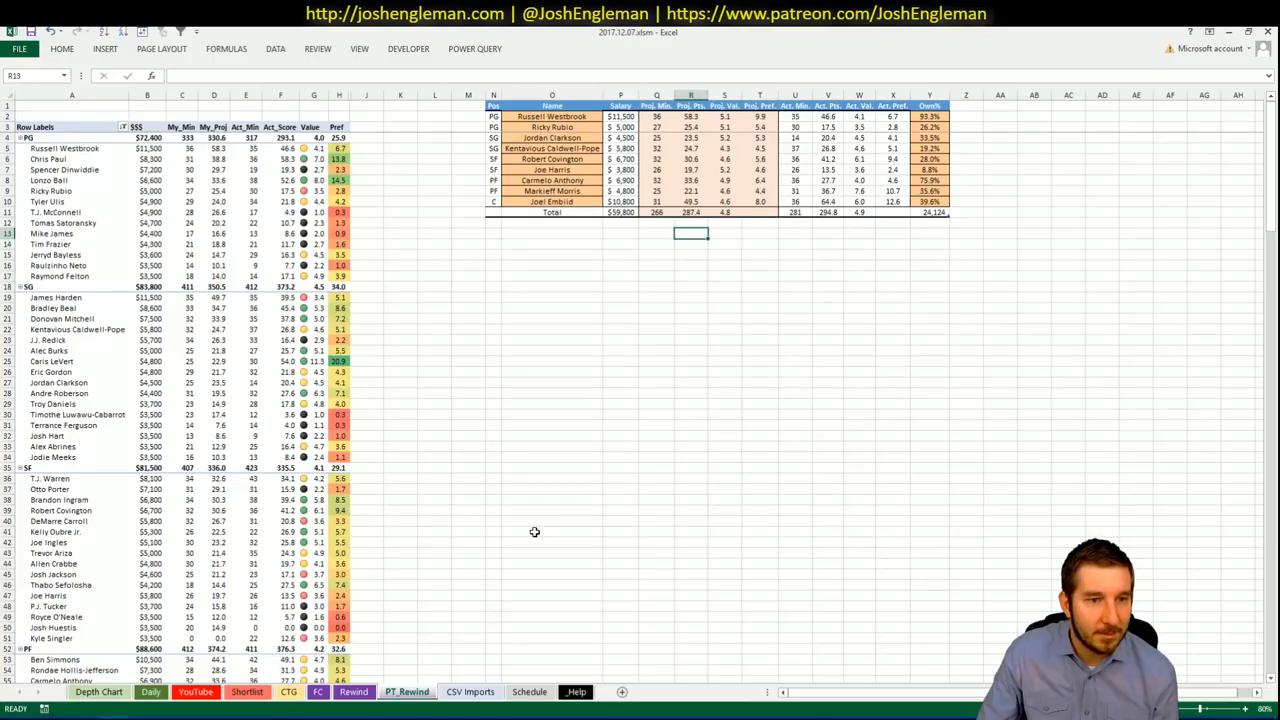
mouse_move(528, 604)
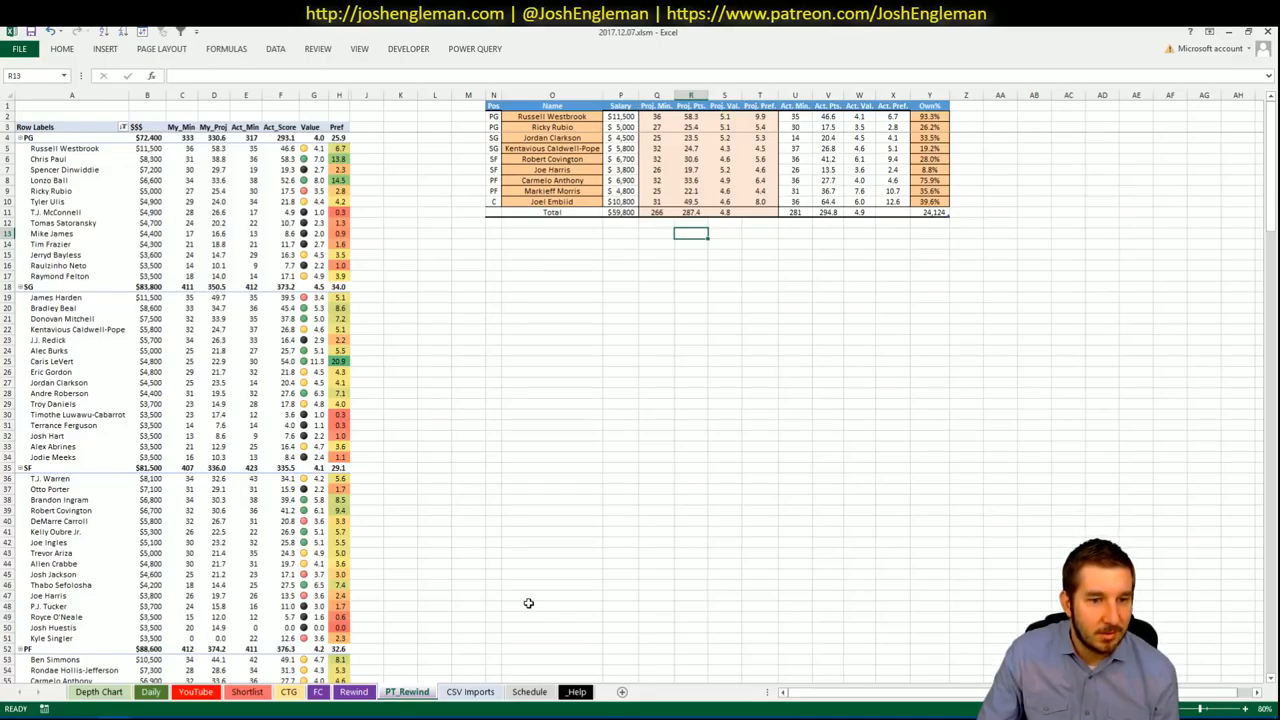
scroll(down, 3)
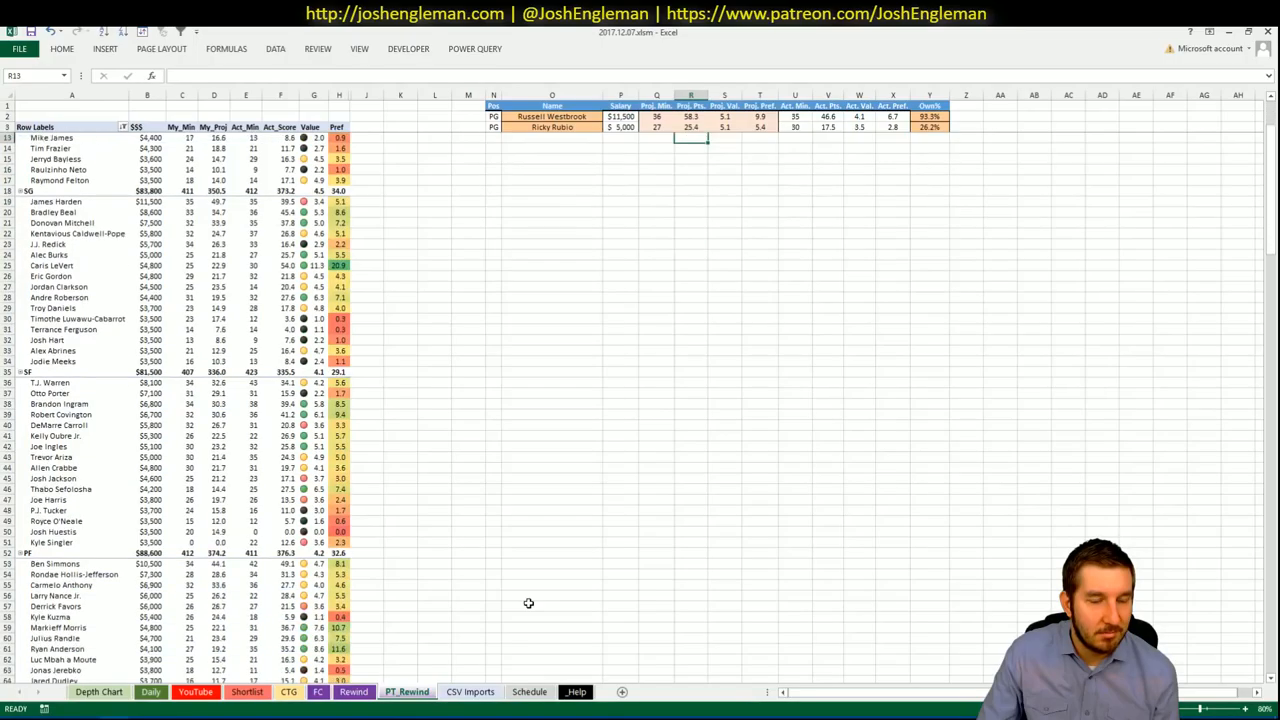
scroll(down, 3)
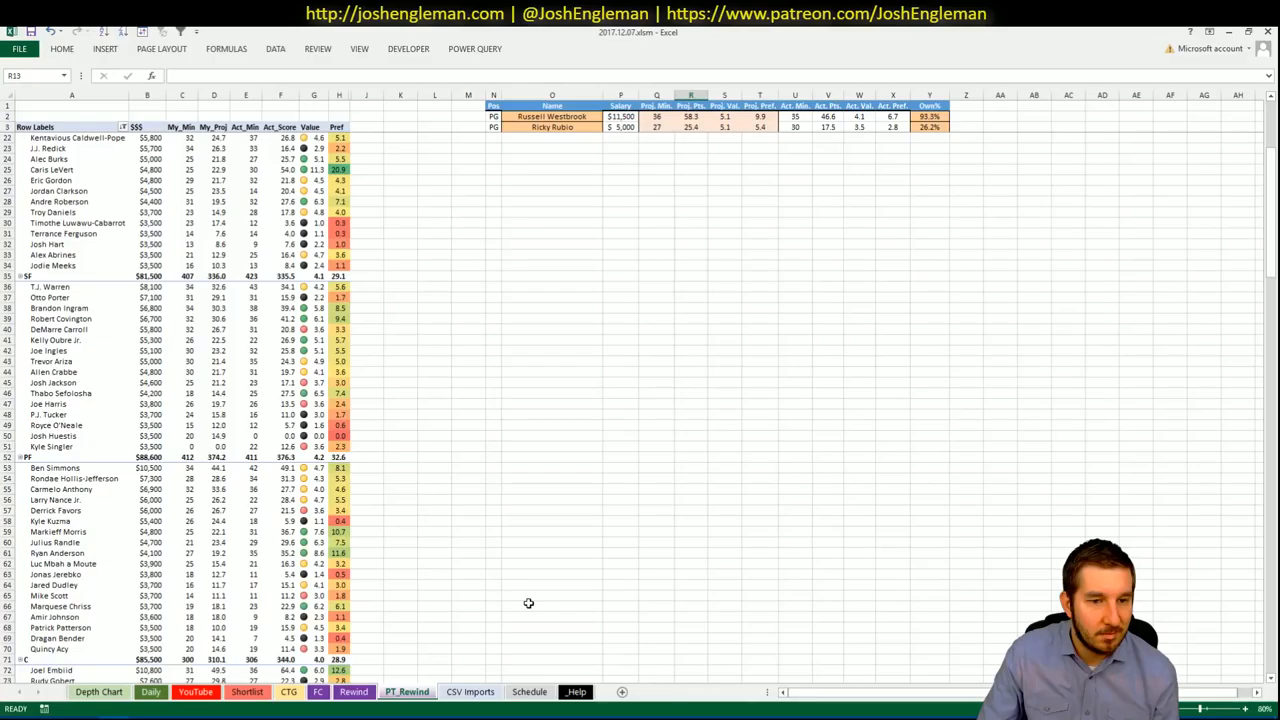
Scroll the player list while the lineup table fills out to a full roster with totals
scroll(down, 3)
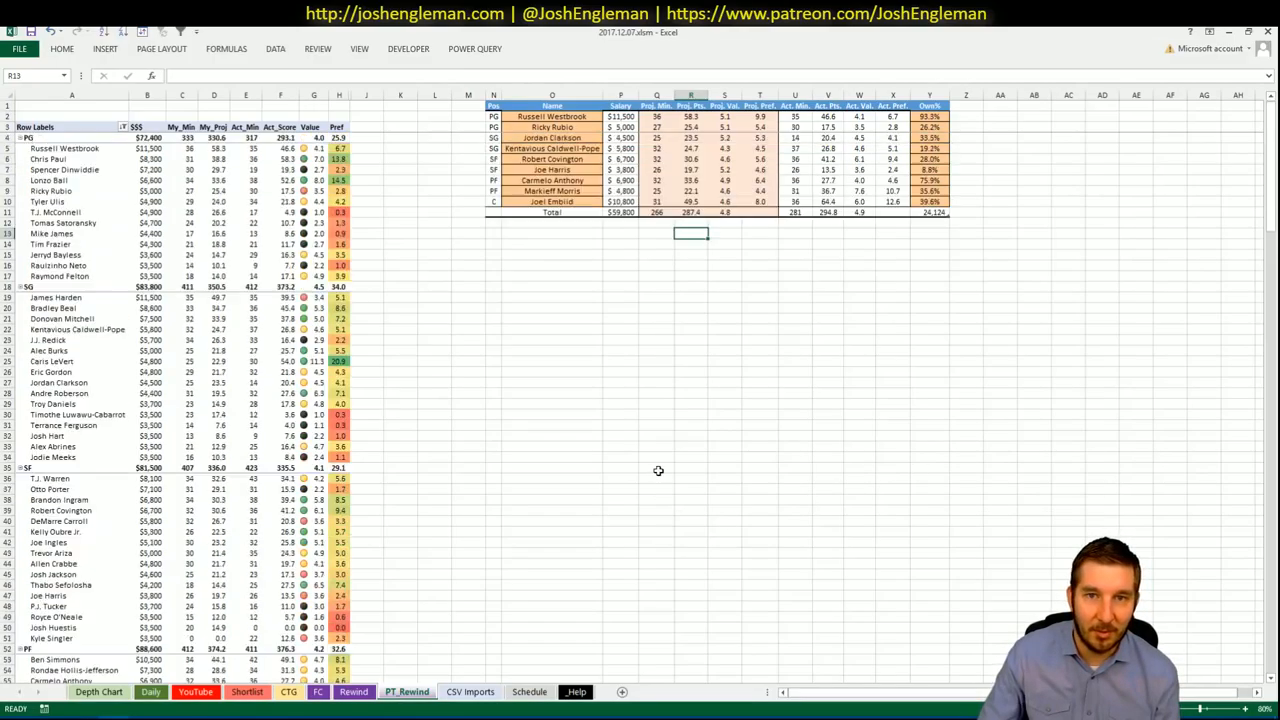
mouse_move(290, 308)
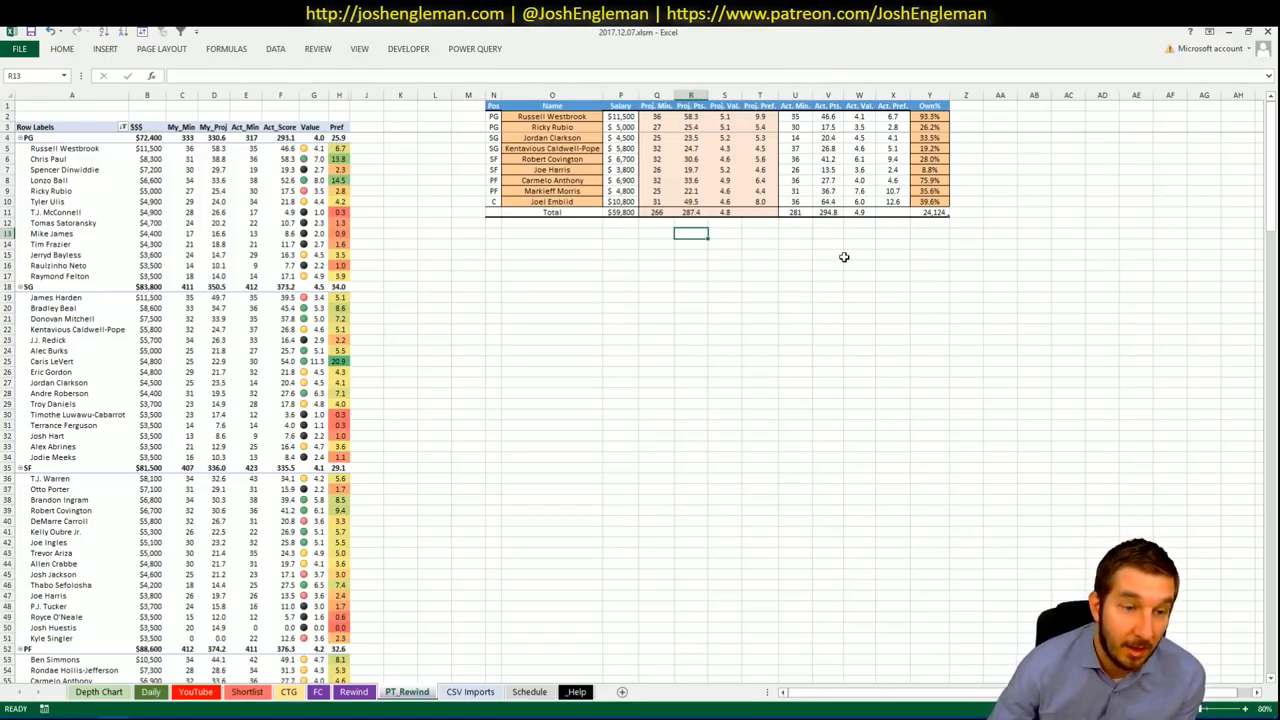
mouse_move(838, 250)
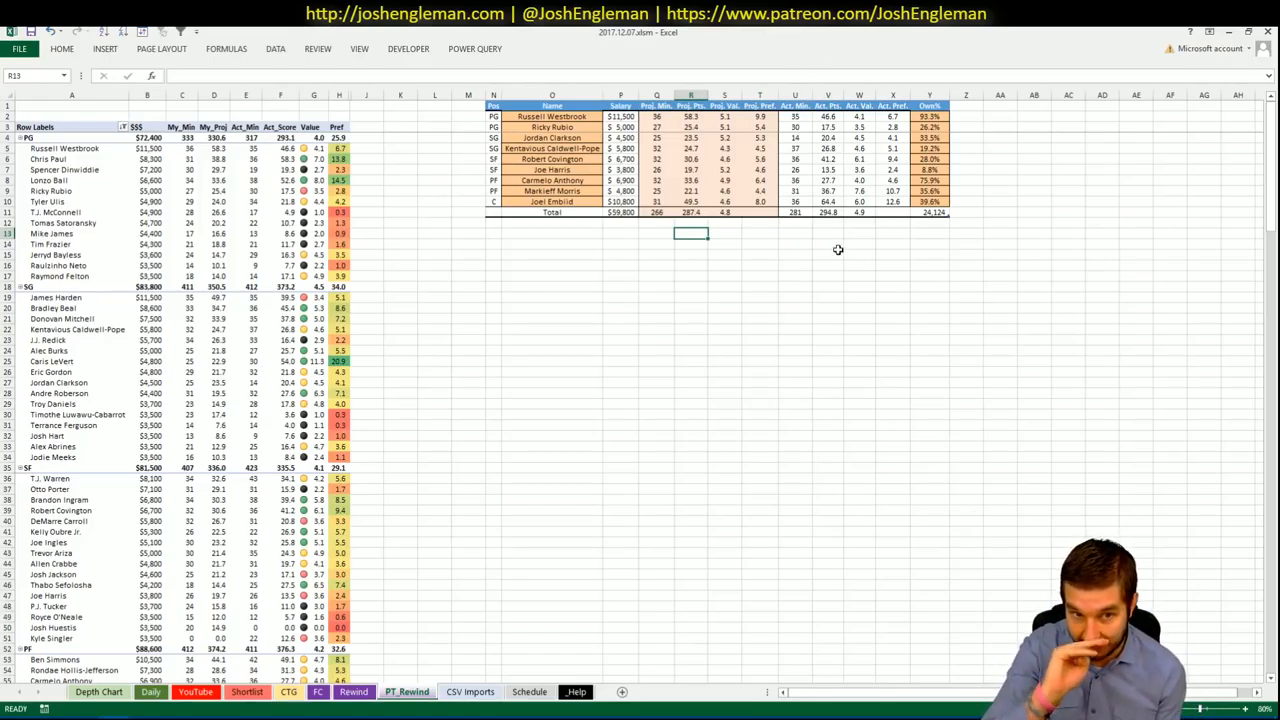
scroll(down, 3)
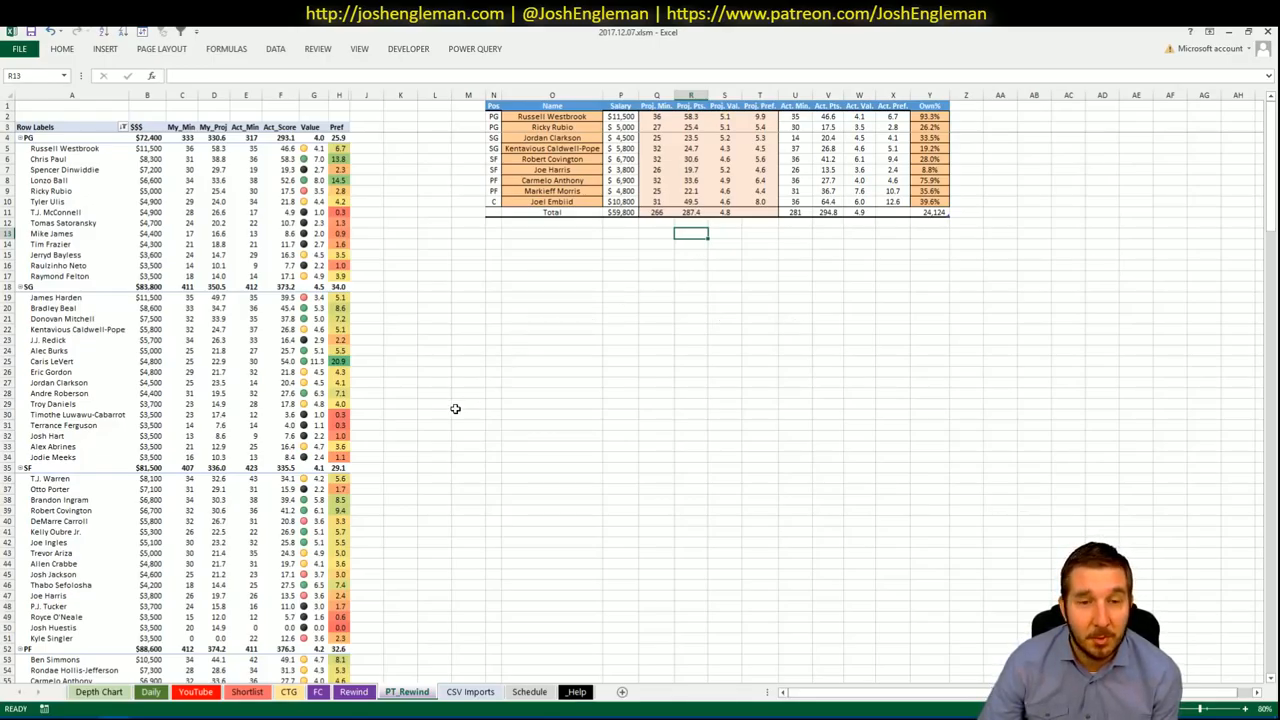
scroll(down, 3)
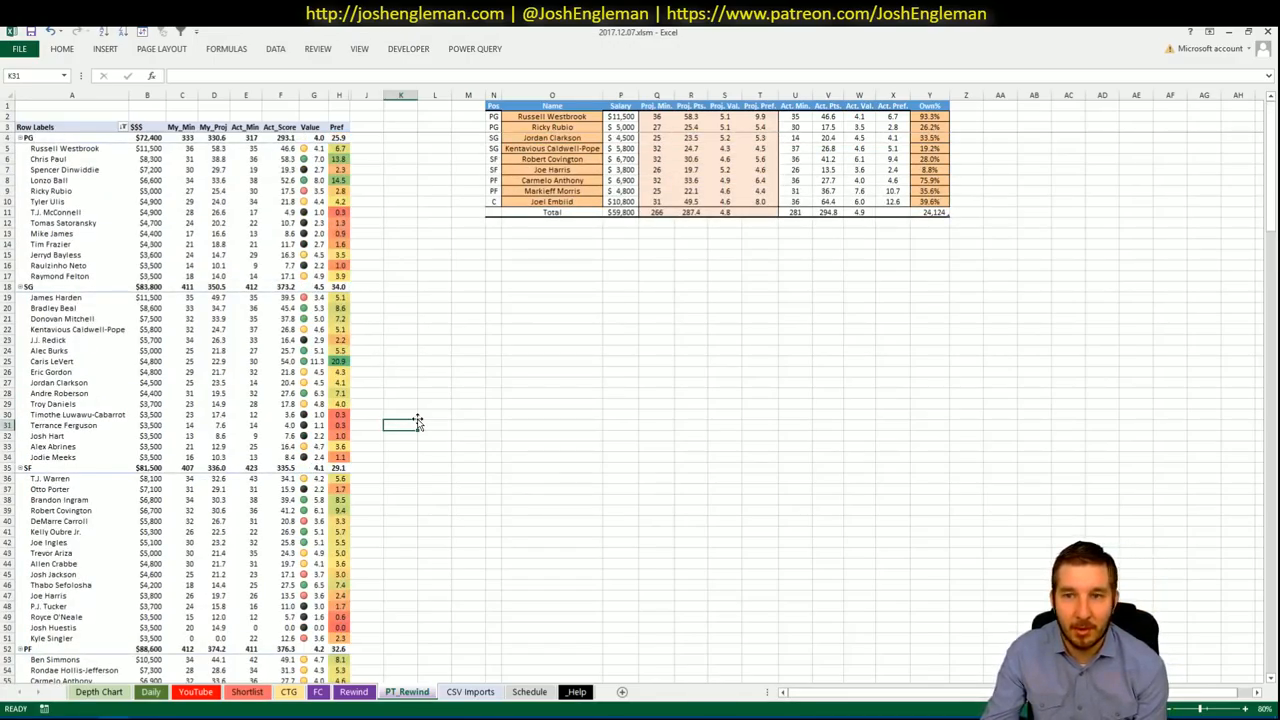
mouse_move(568, 408)
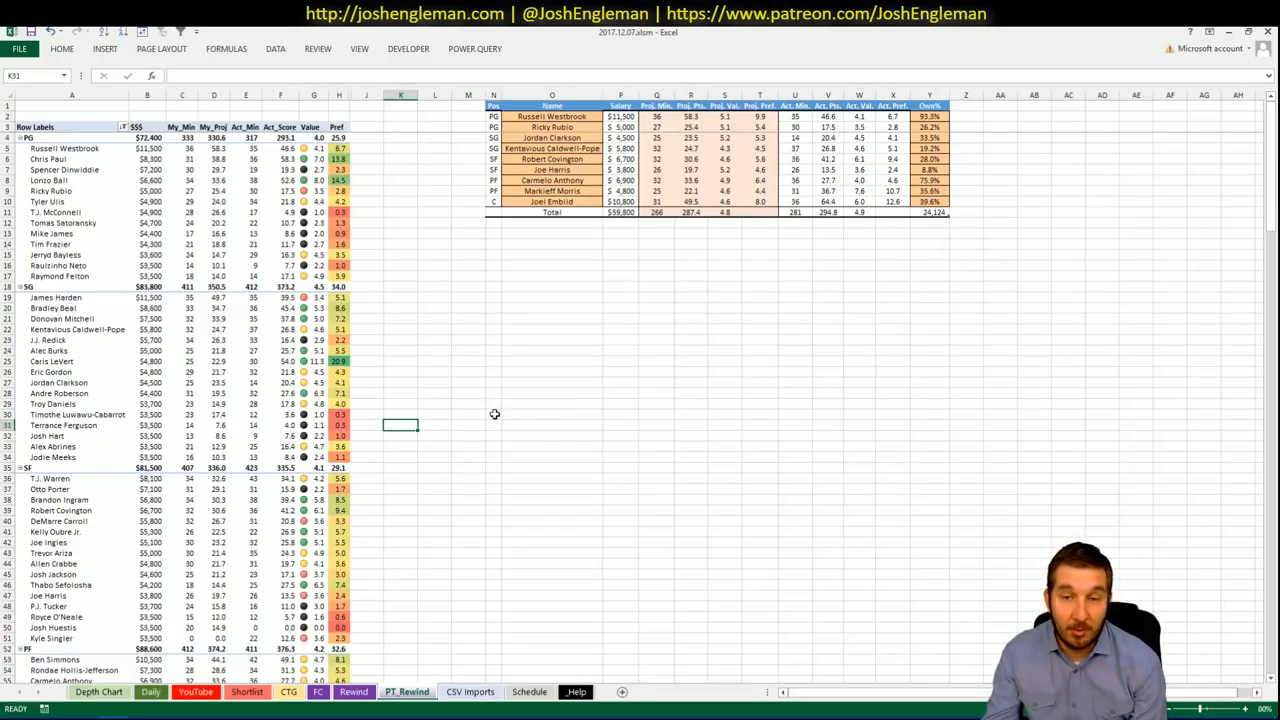
mouse_move(420, 408)
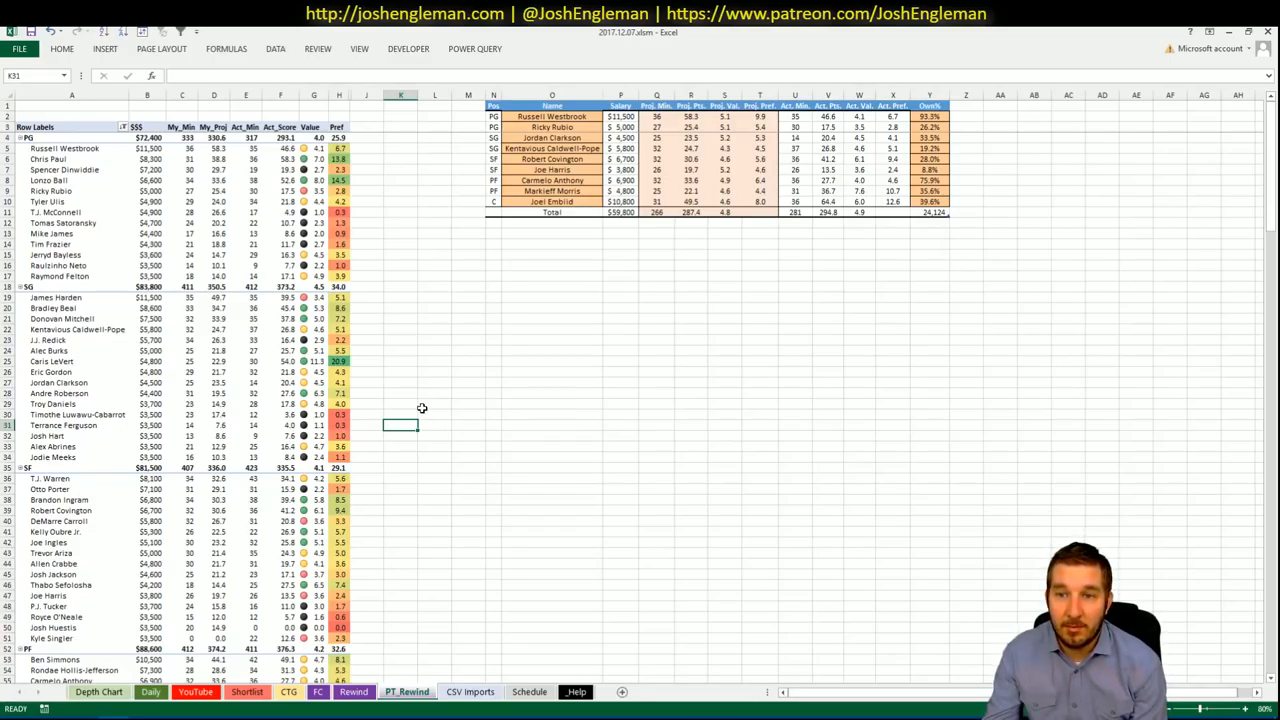
Review the PT_Rewind lineup from Russell Westbrook to Joel Embiid and its totals row
scroll(down, 3)
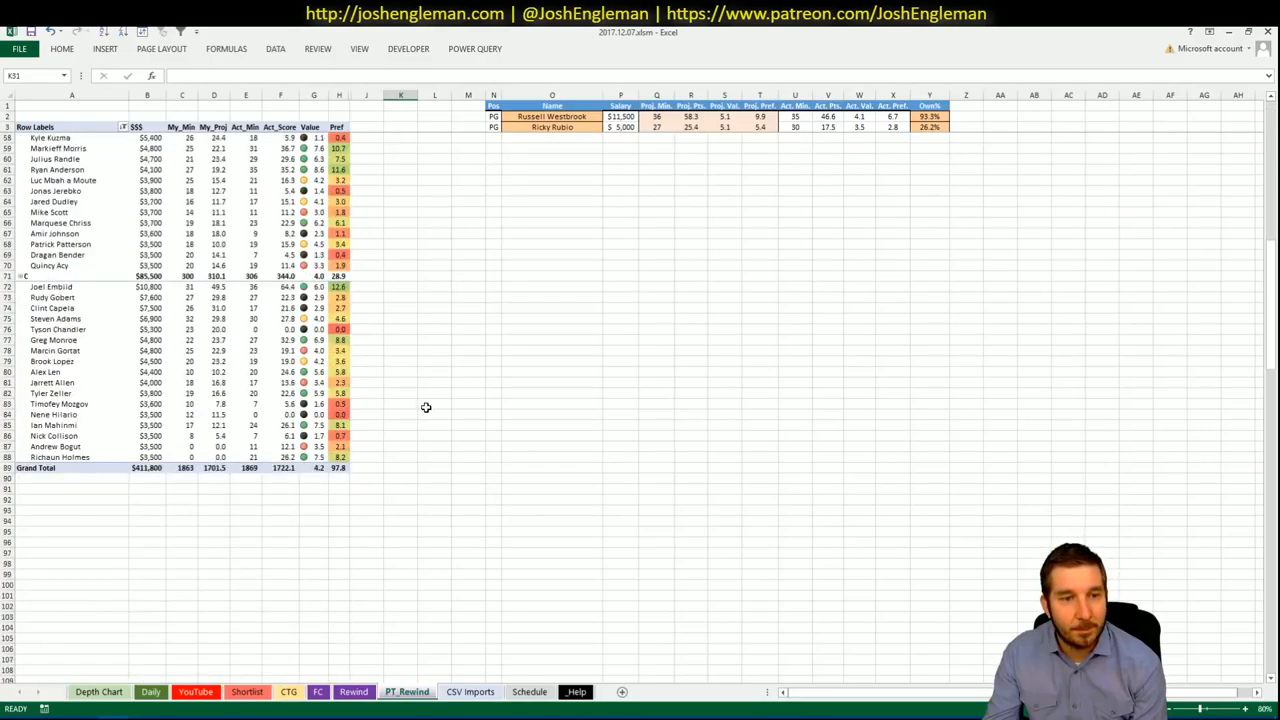
scroll(up, 3)
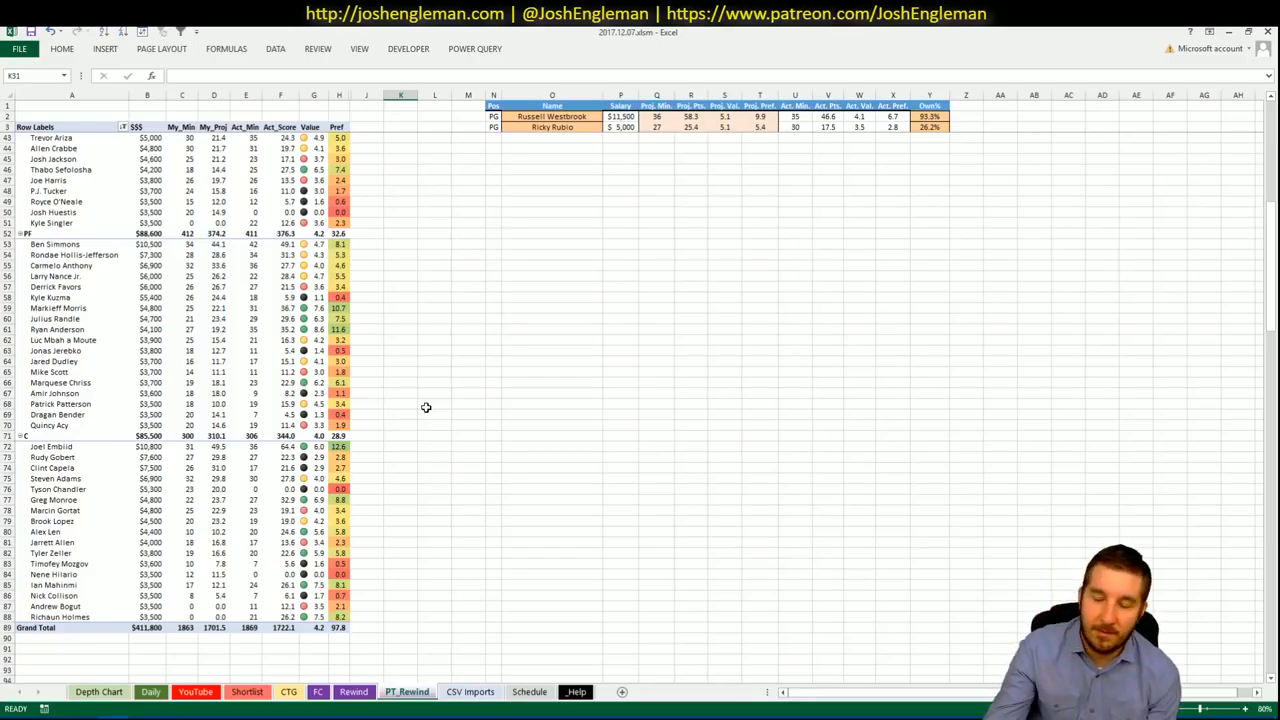
scroll(up, 3)
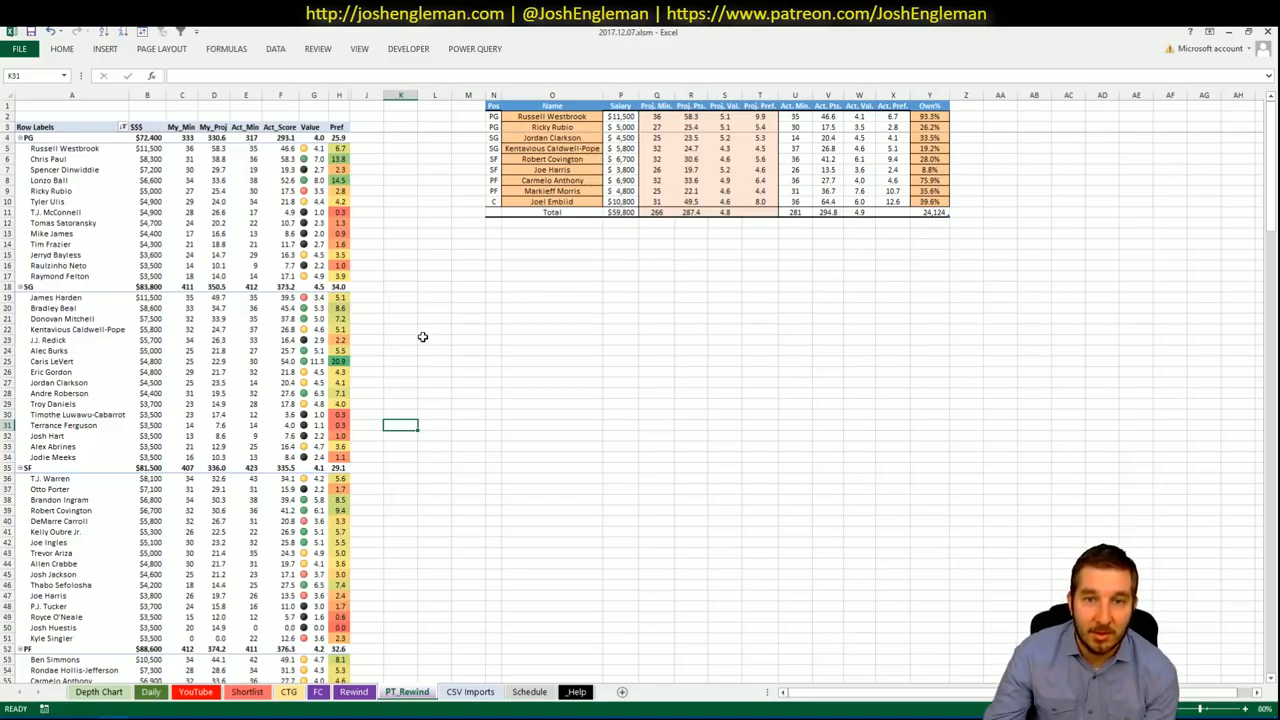
scroll(down, 3)
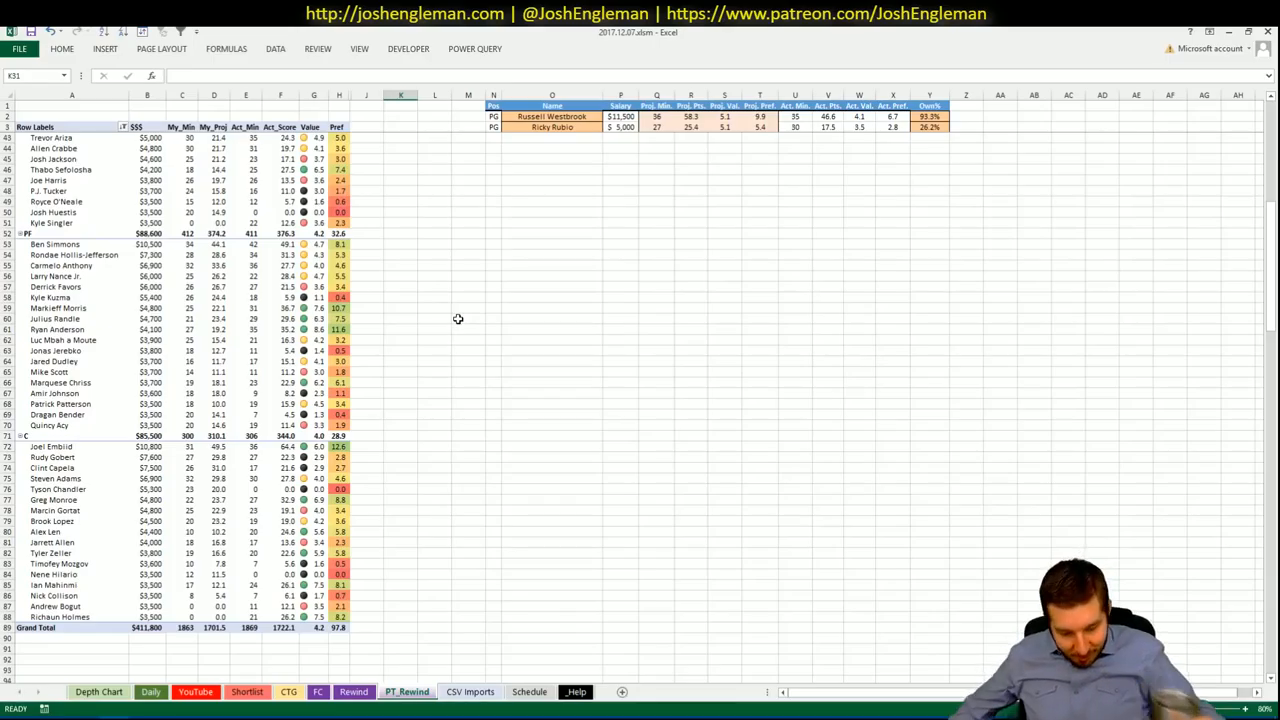
mouse_move(490, 308)
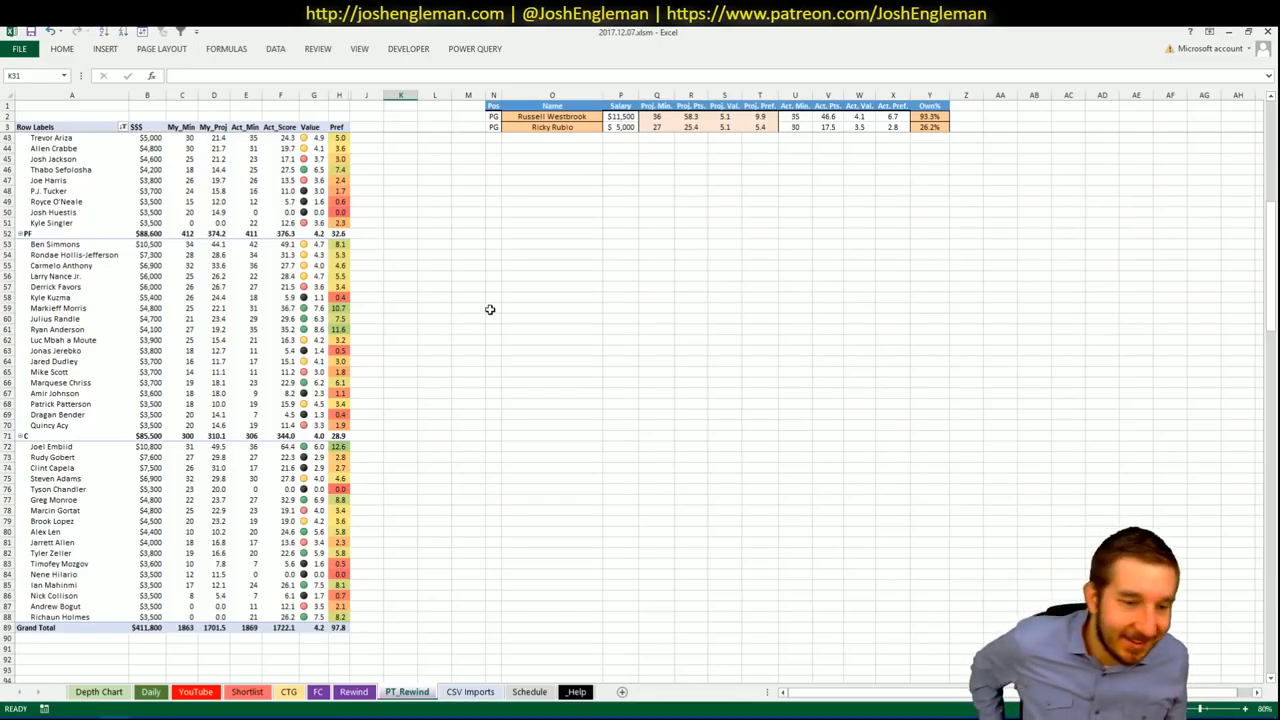
mouse_move(382, 460)
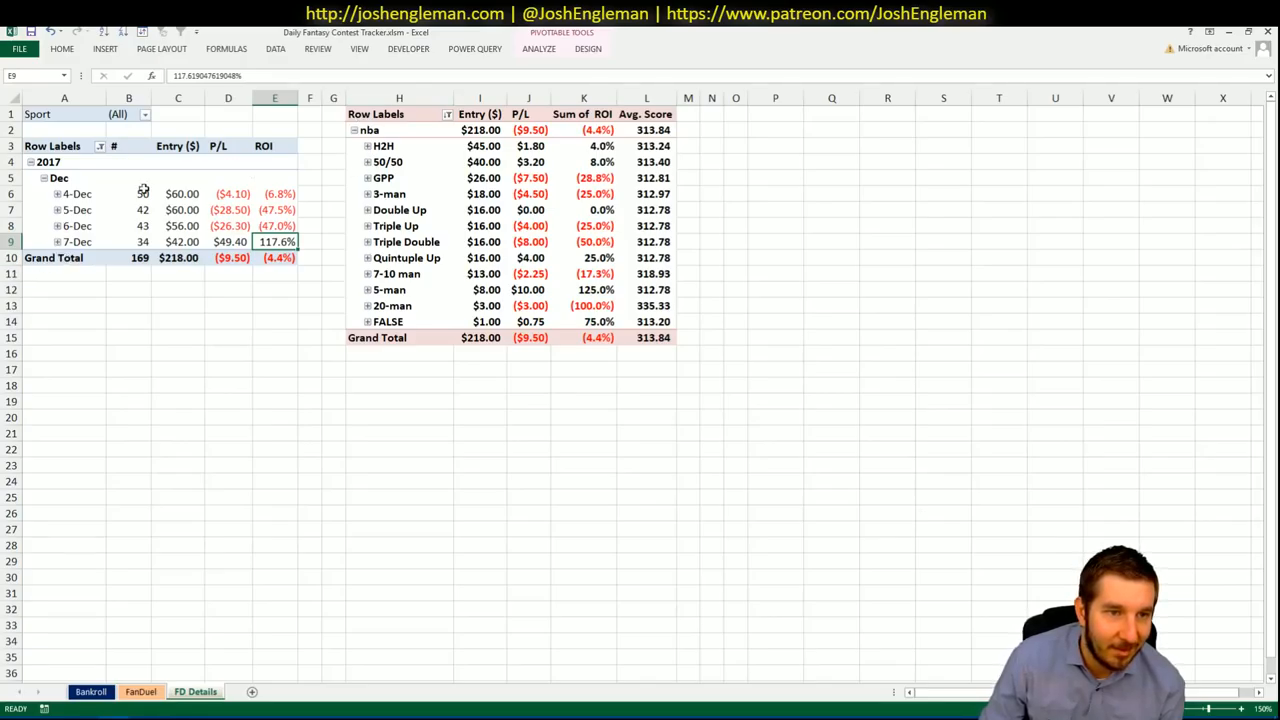
Drill the H2H contest row into its dates, then collapse it back to the 2017 subtotal
click(368, 146)
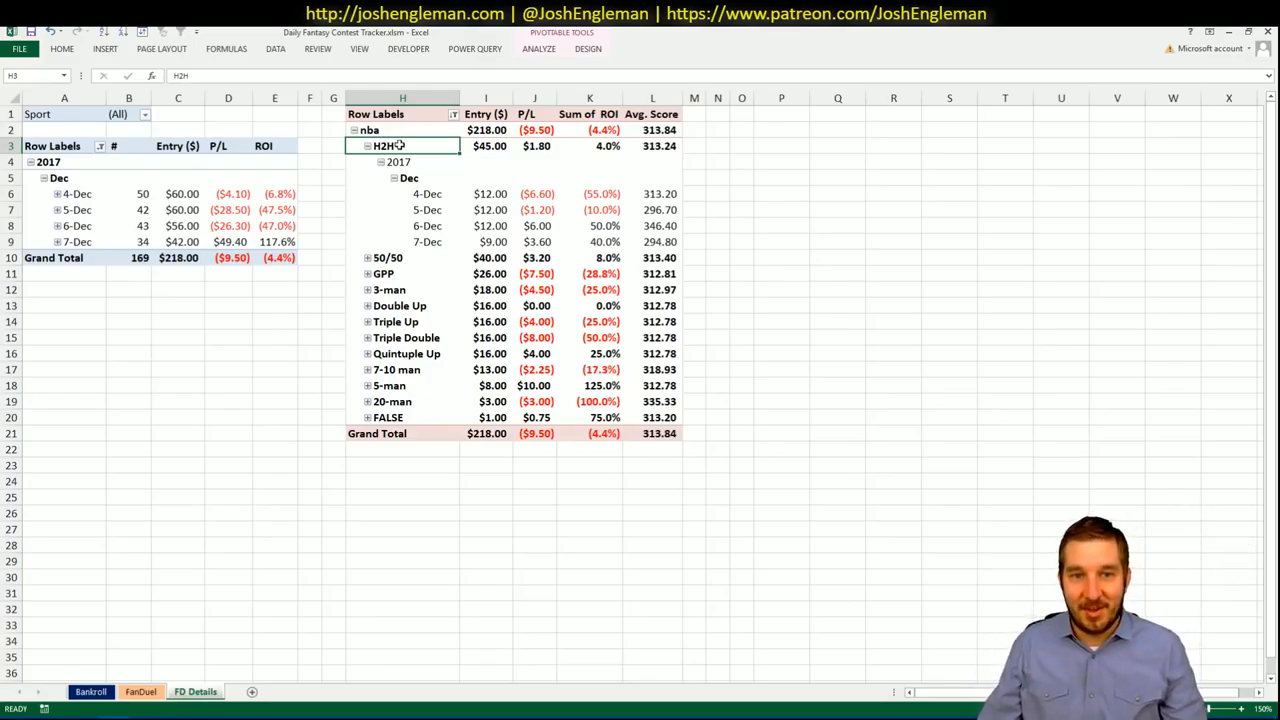
click(382, 162)
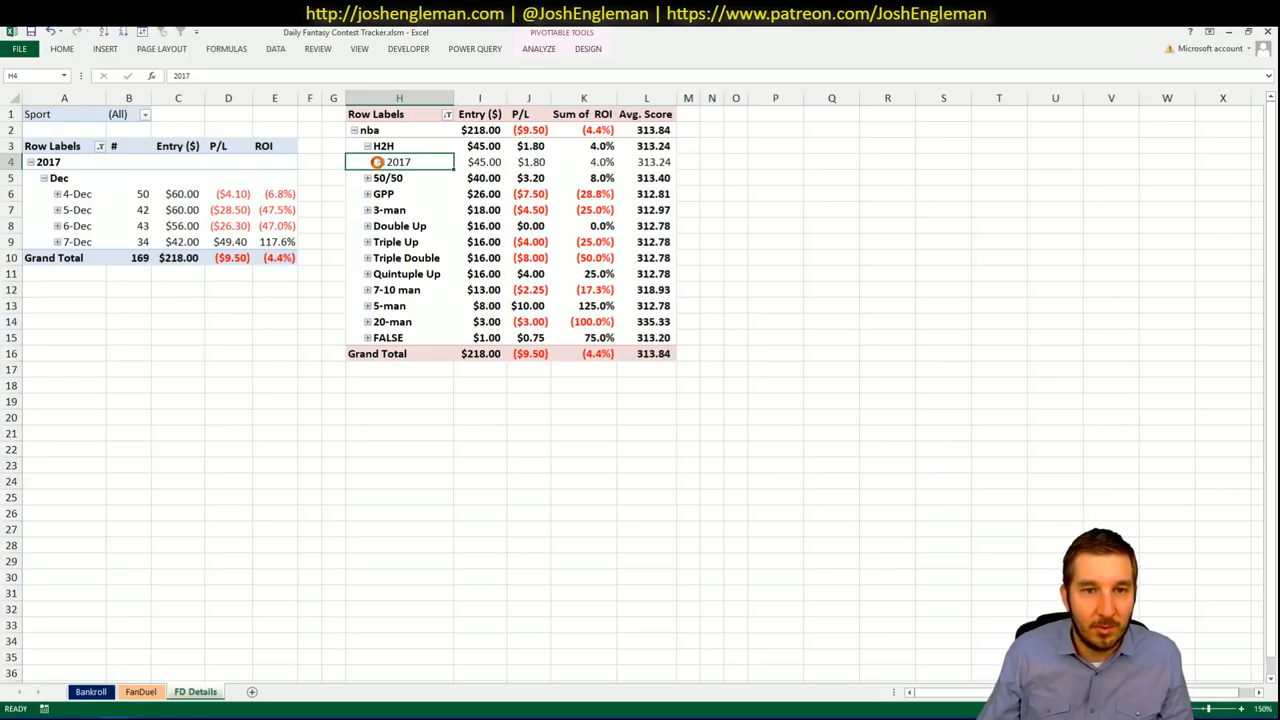
click(368, 146)
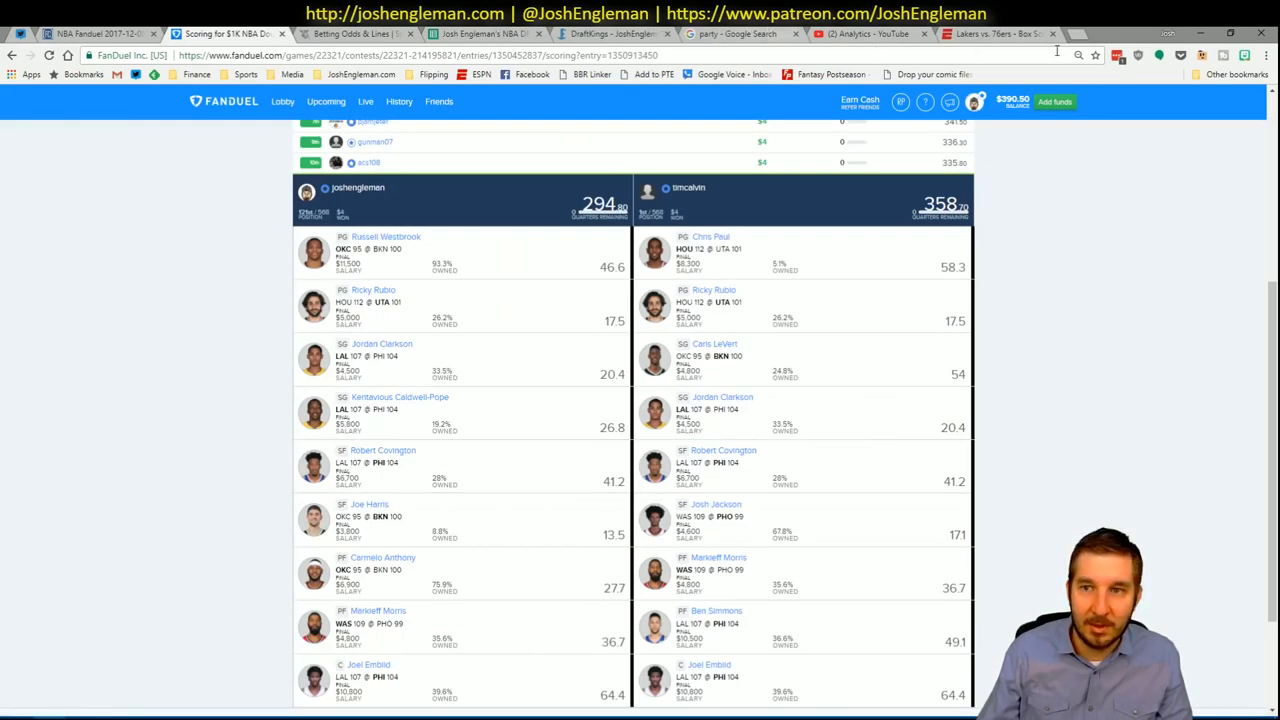
Navigate a Chrome tab to DraftKings' My Contests page
click(996, 34)
text(draft)
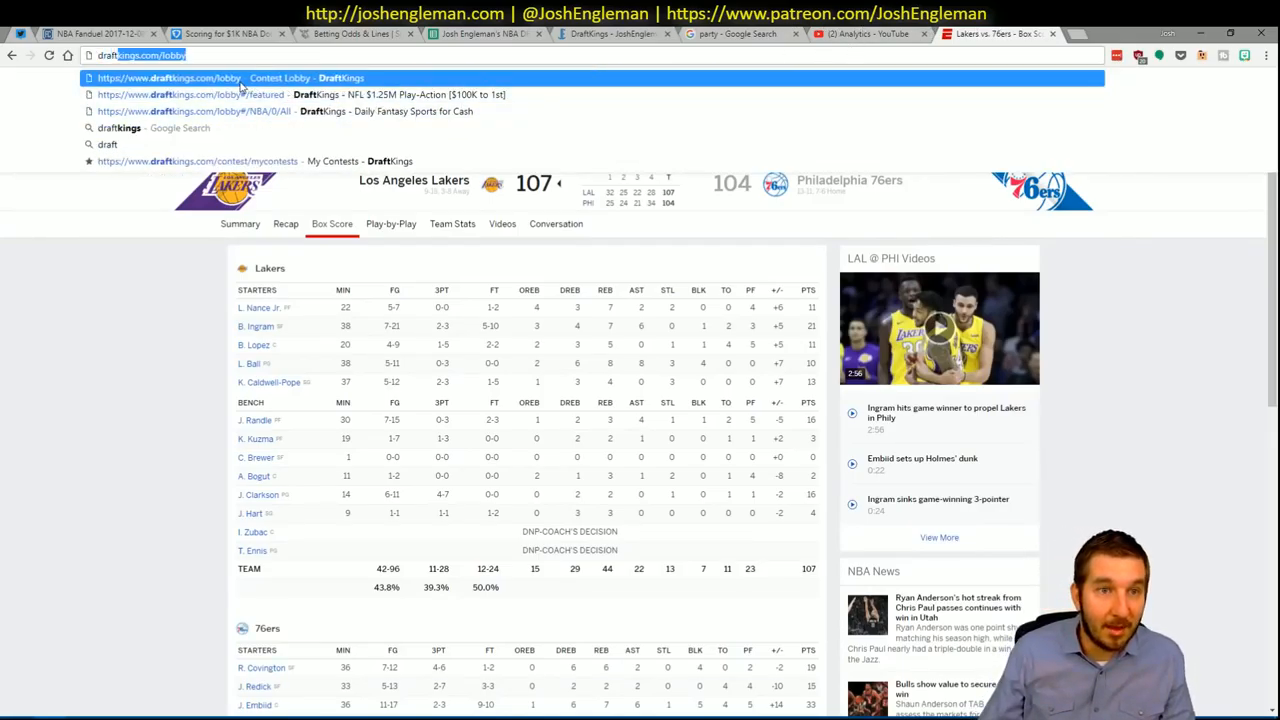
click(168, 78)
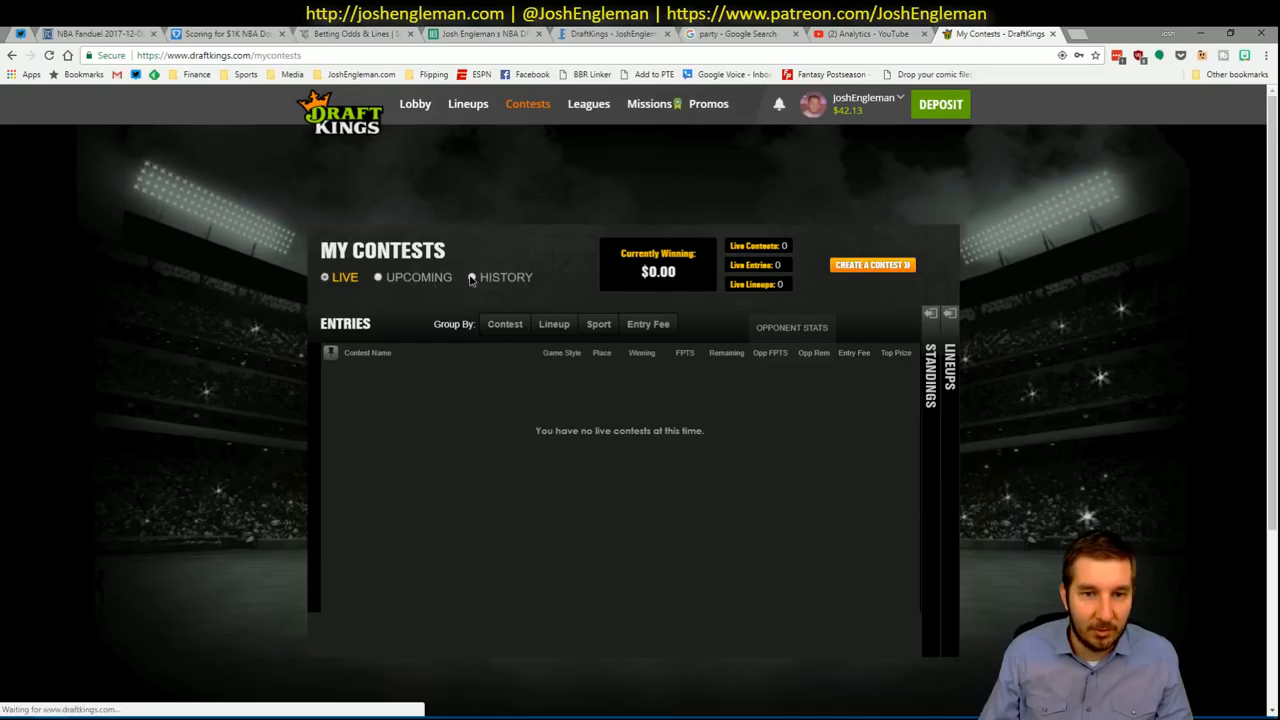
From contest History, view results for the NBA $6K And-One entry scoring 305 points
click(506, 276)
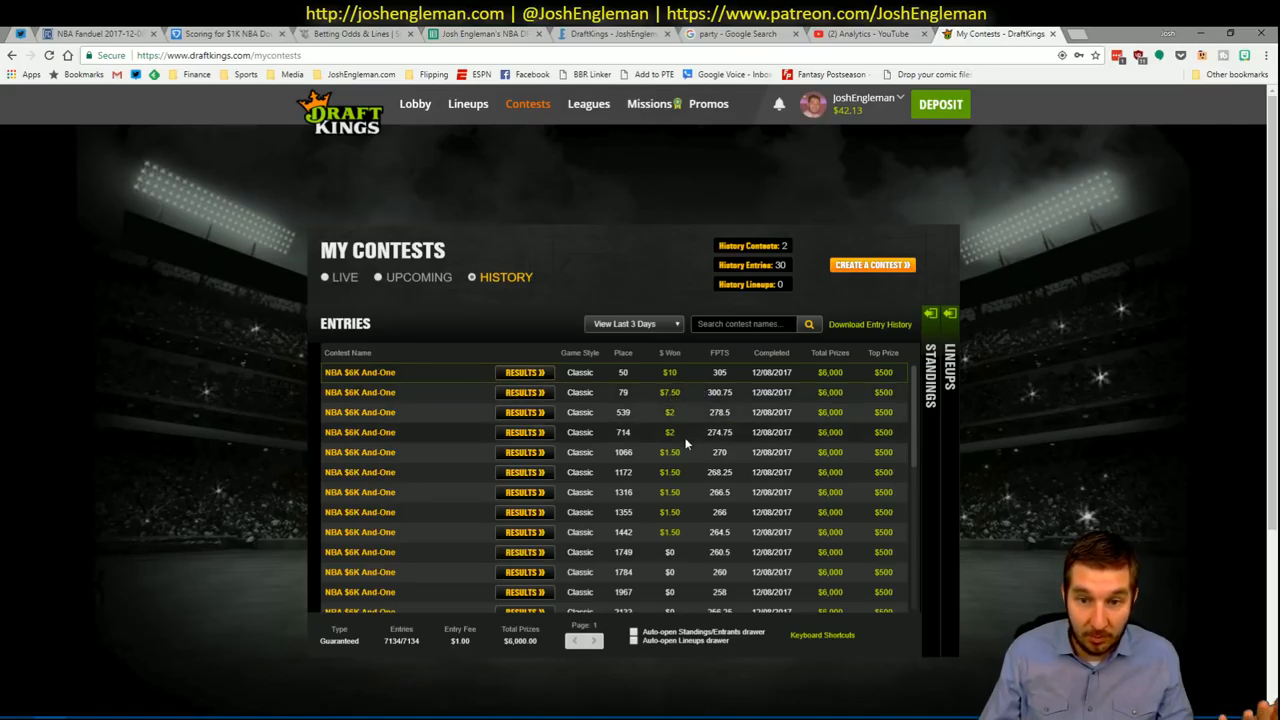
mouse_move(990, 310)
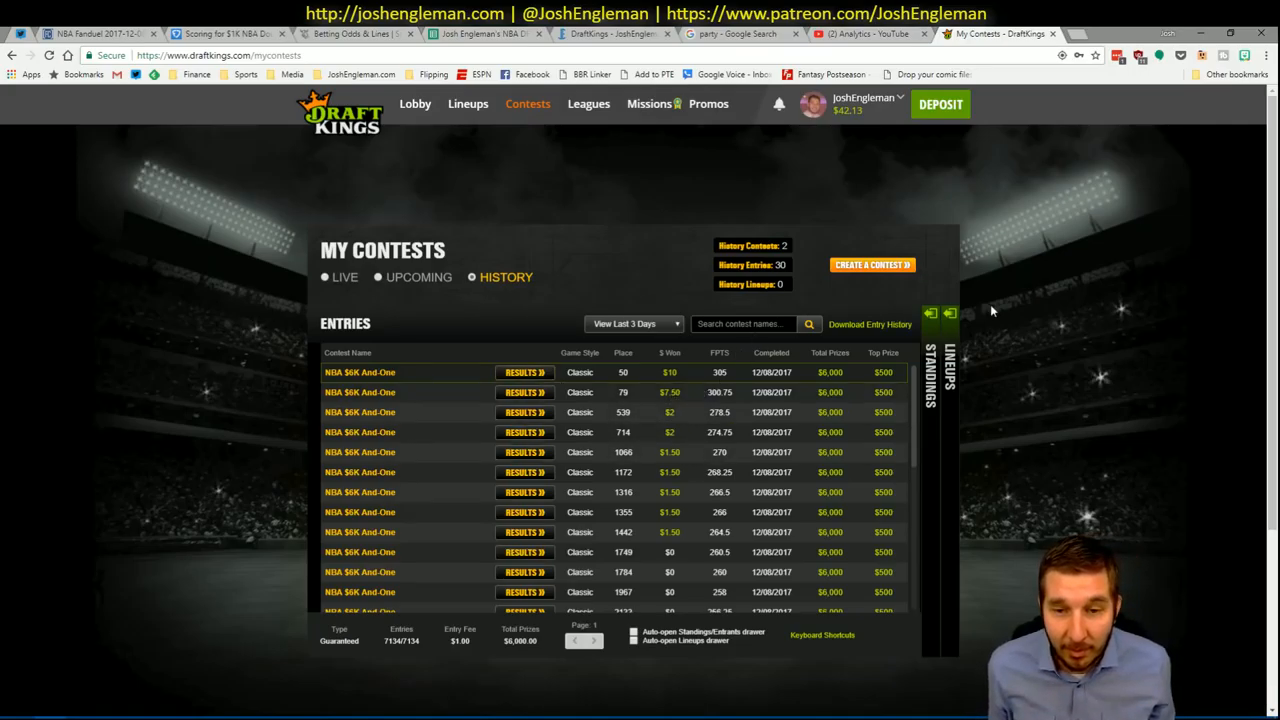
mouse_move(788, 140)
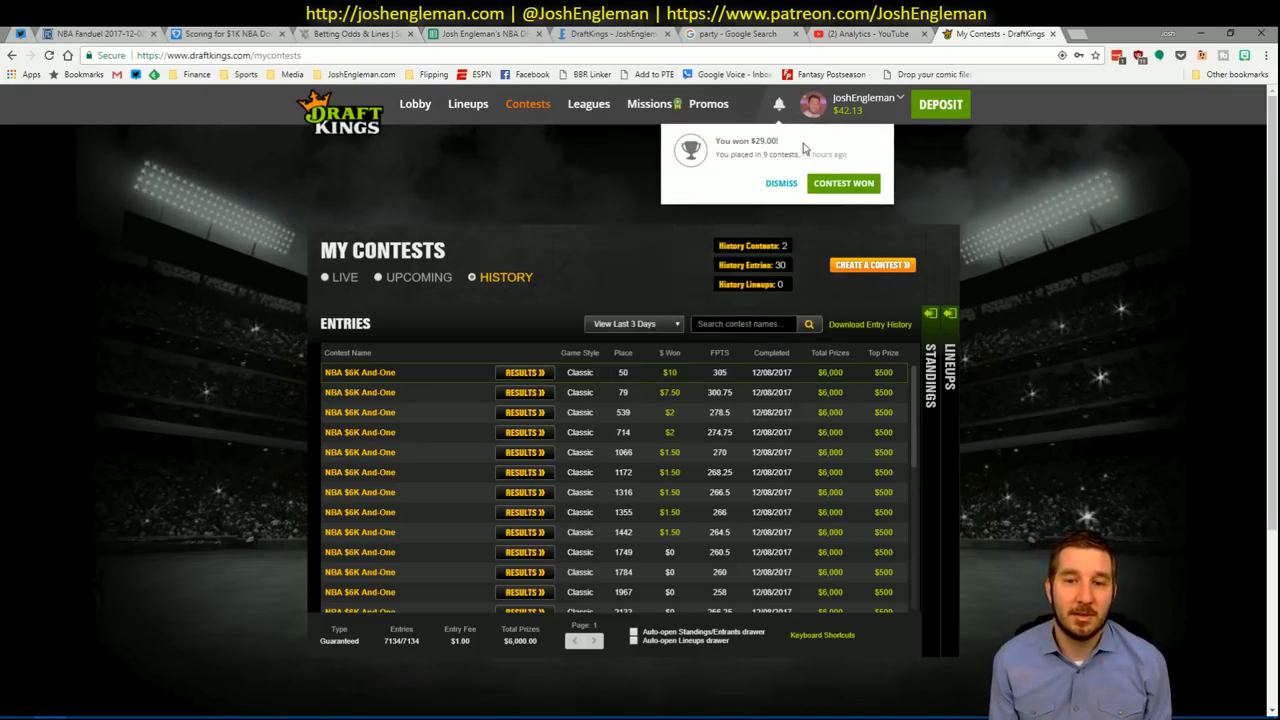
click(524, 372)
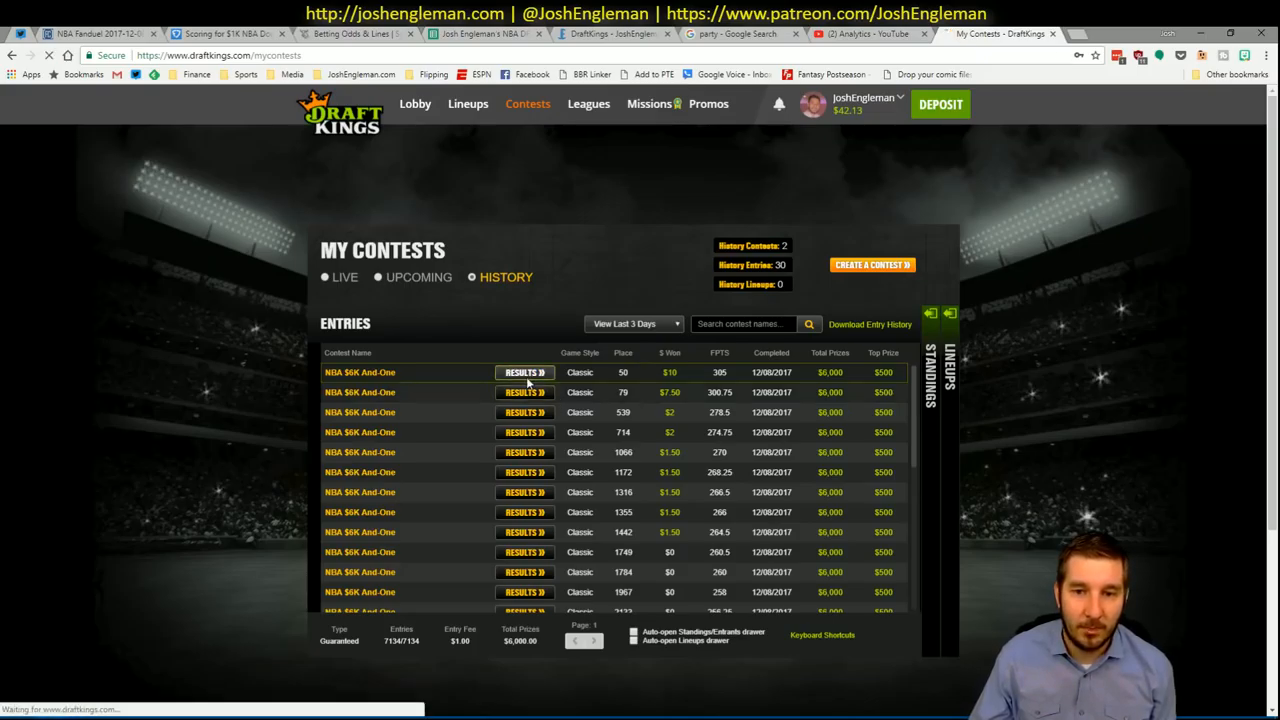
click(524, 372)
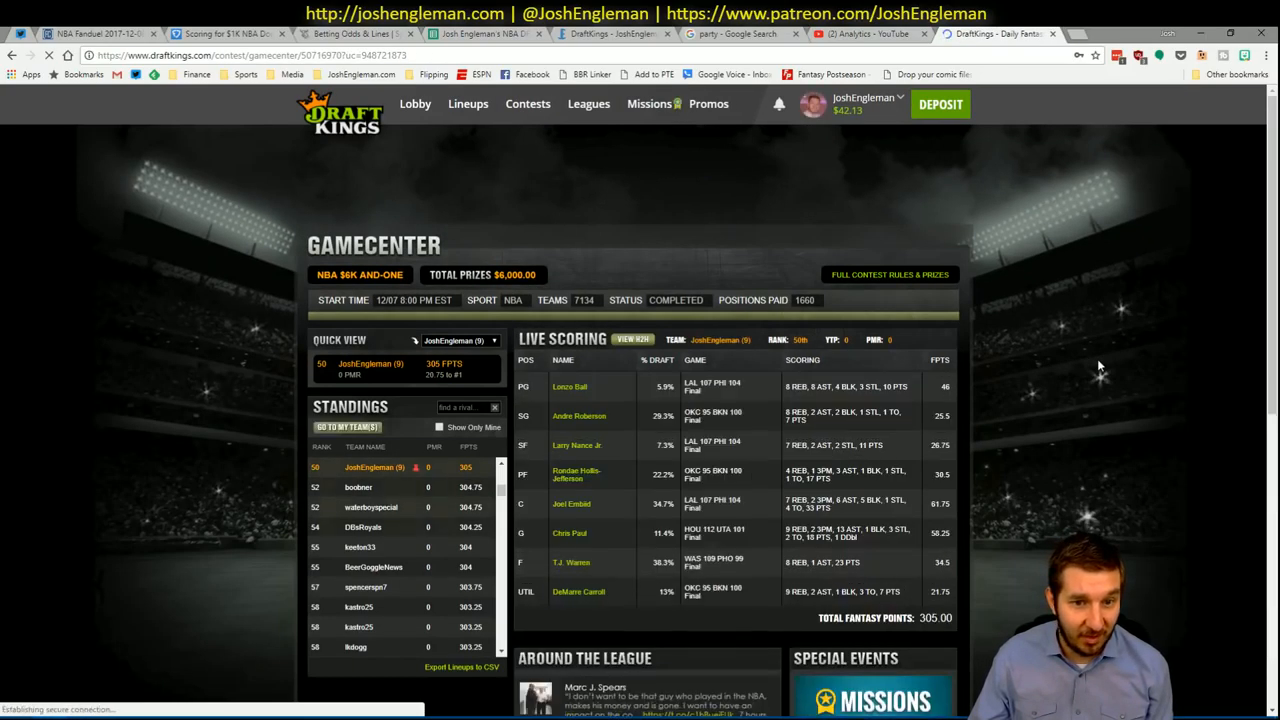
scroll(down, 3)
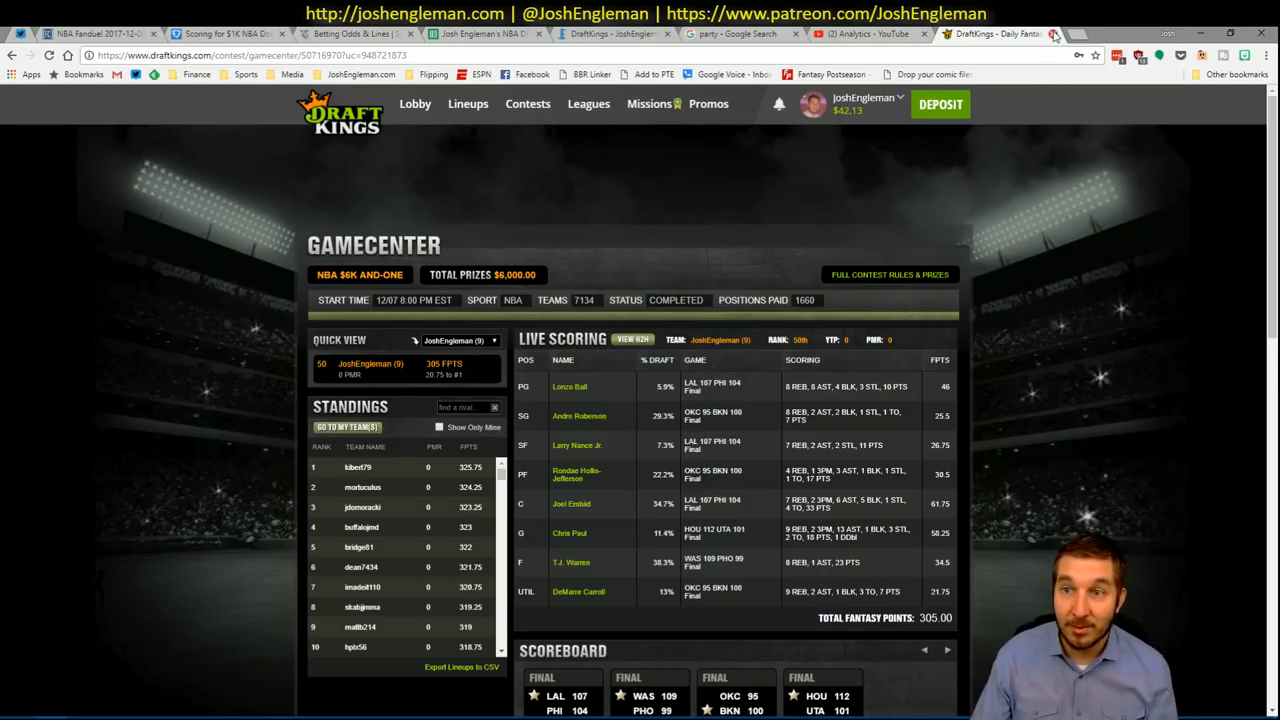
View YouTube Analytics' top 10 NBA DFS videos by watch time
click(864, 32)
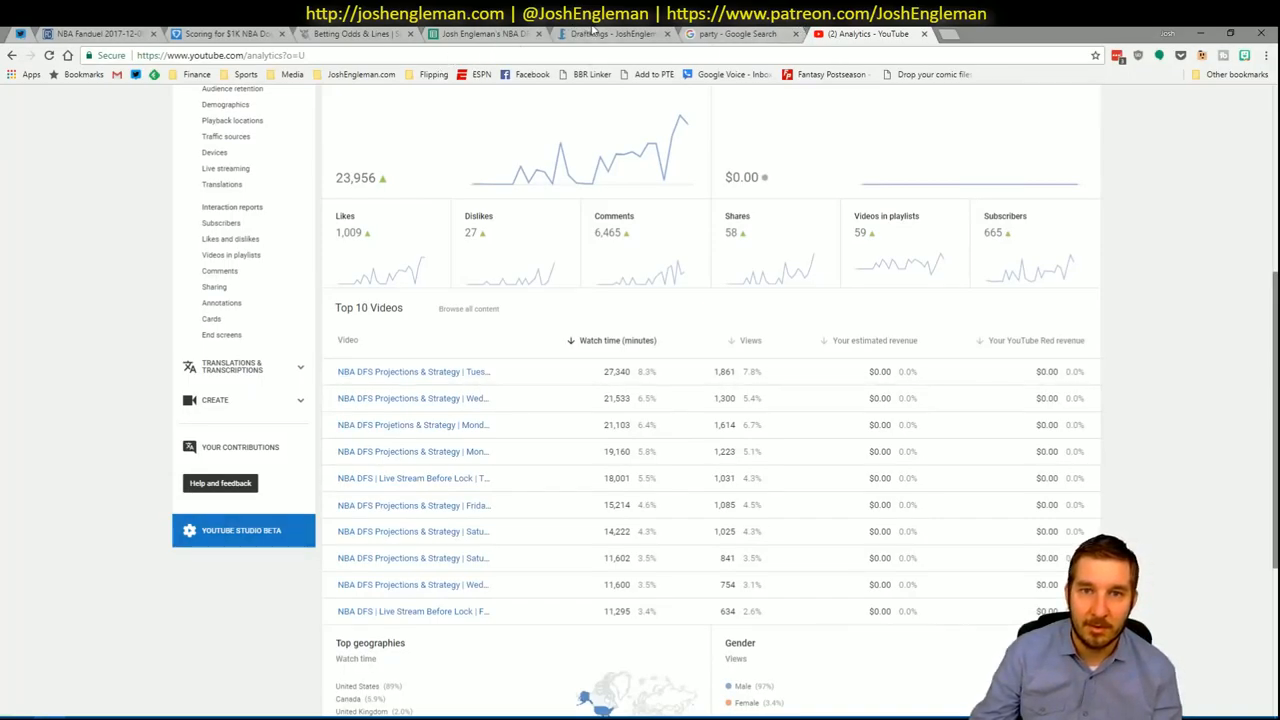
Scroll through the DraftKings NBA Projections table filtered to 25+ expected minutes
click(610, 32)
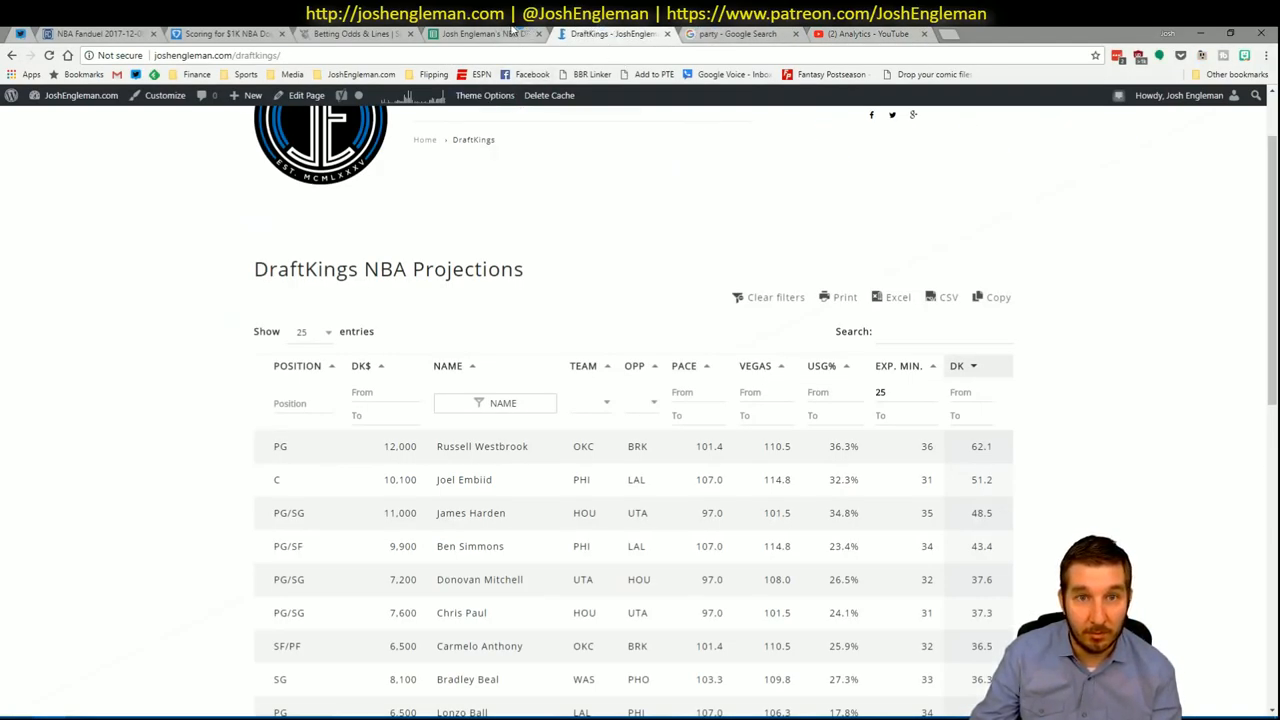
scroll(down, 3)
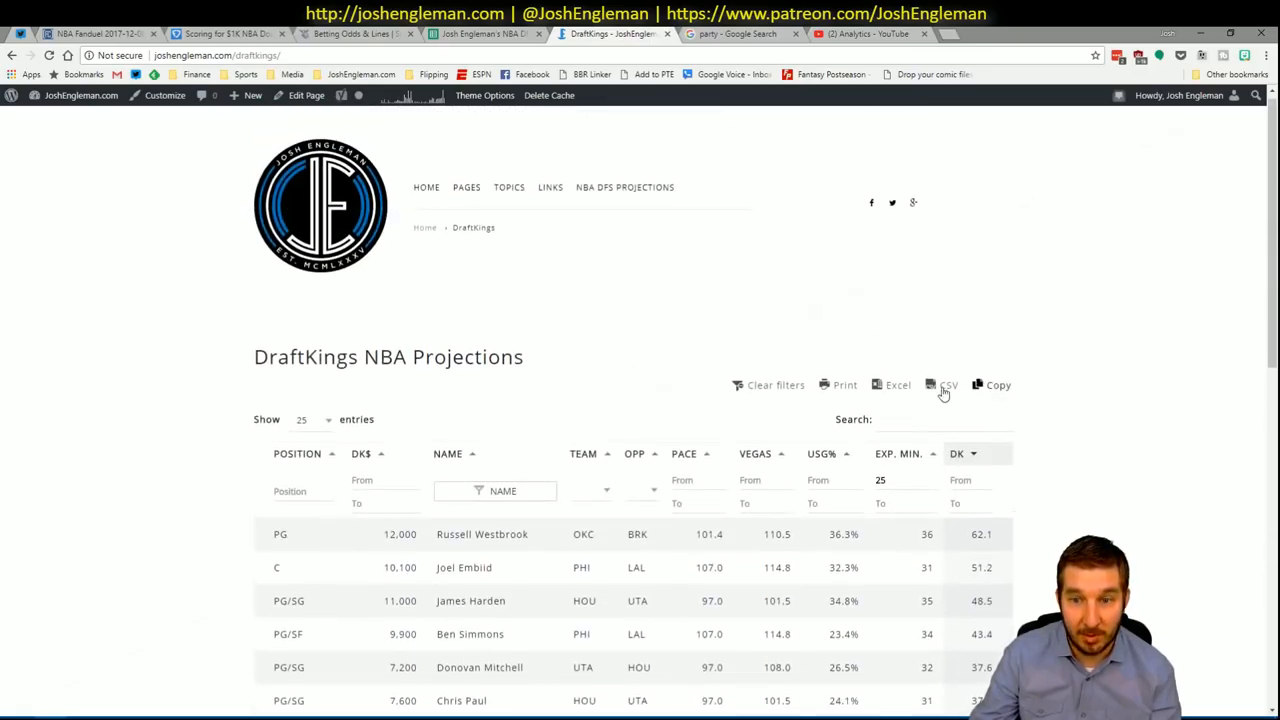
scroll(down, 3)
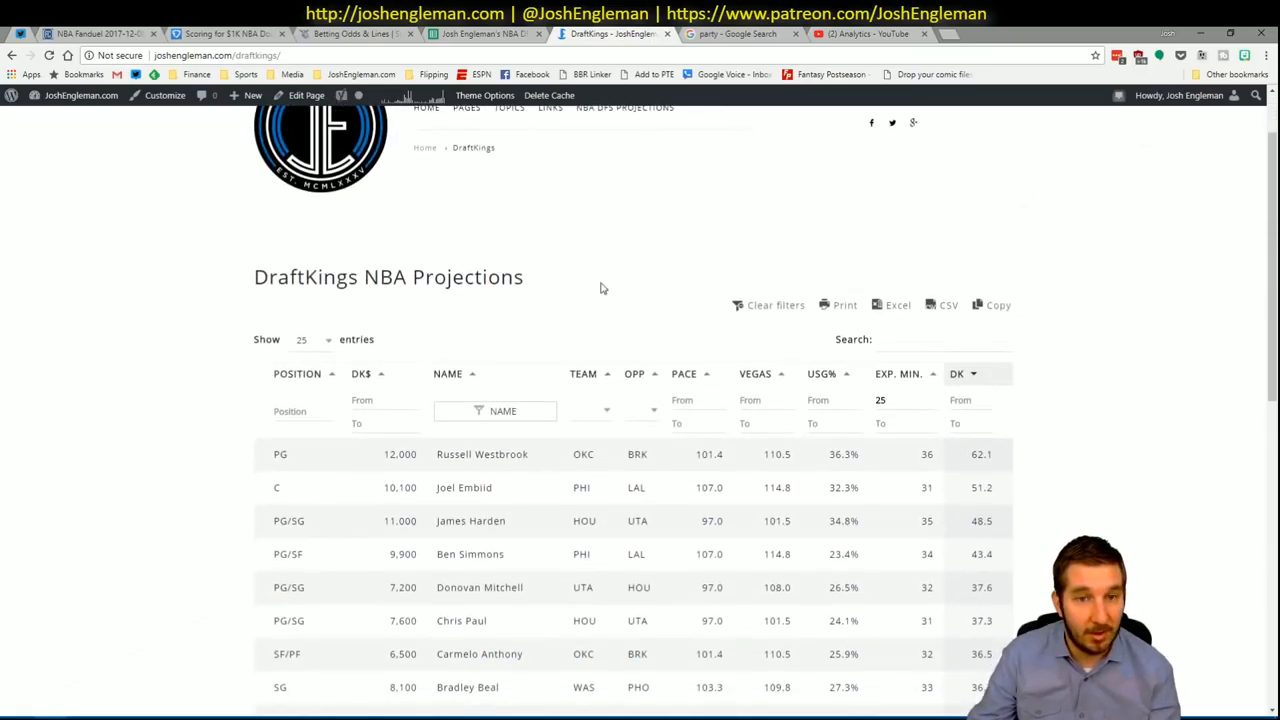
scroll(down, 3)
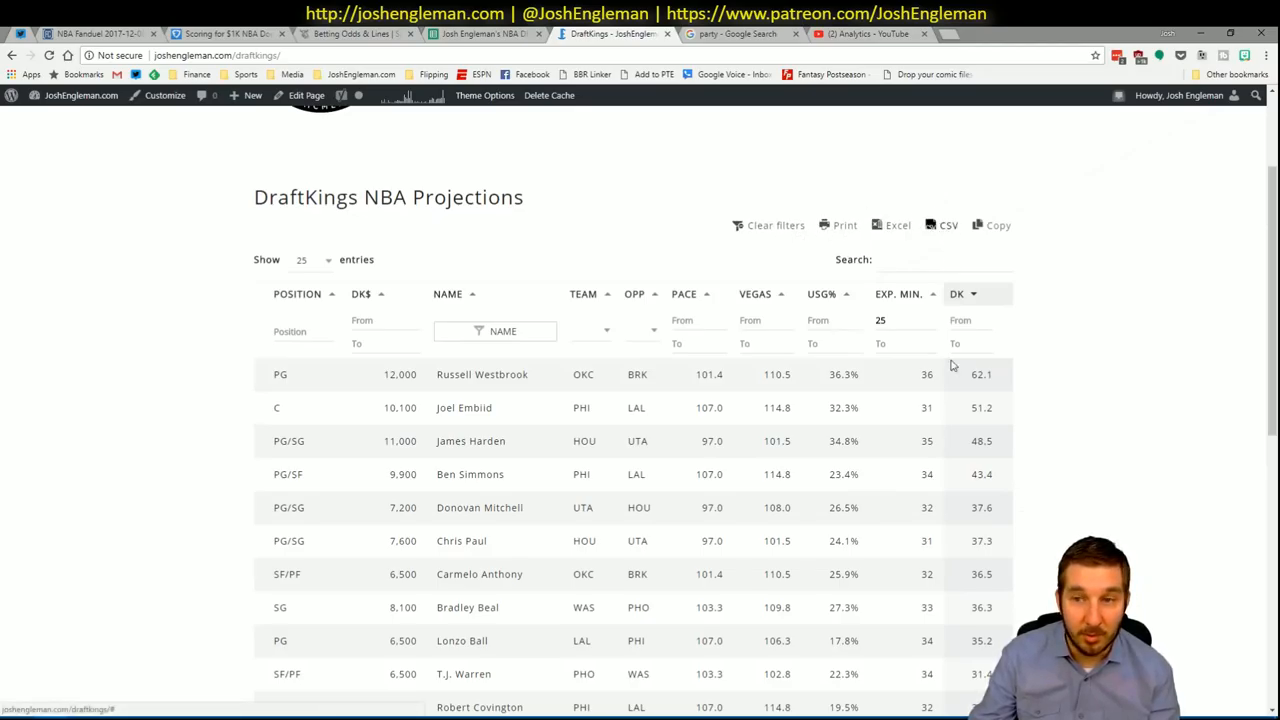
mouse_move(1076, 224)
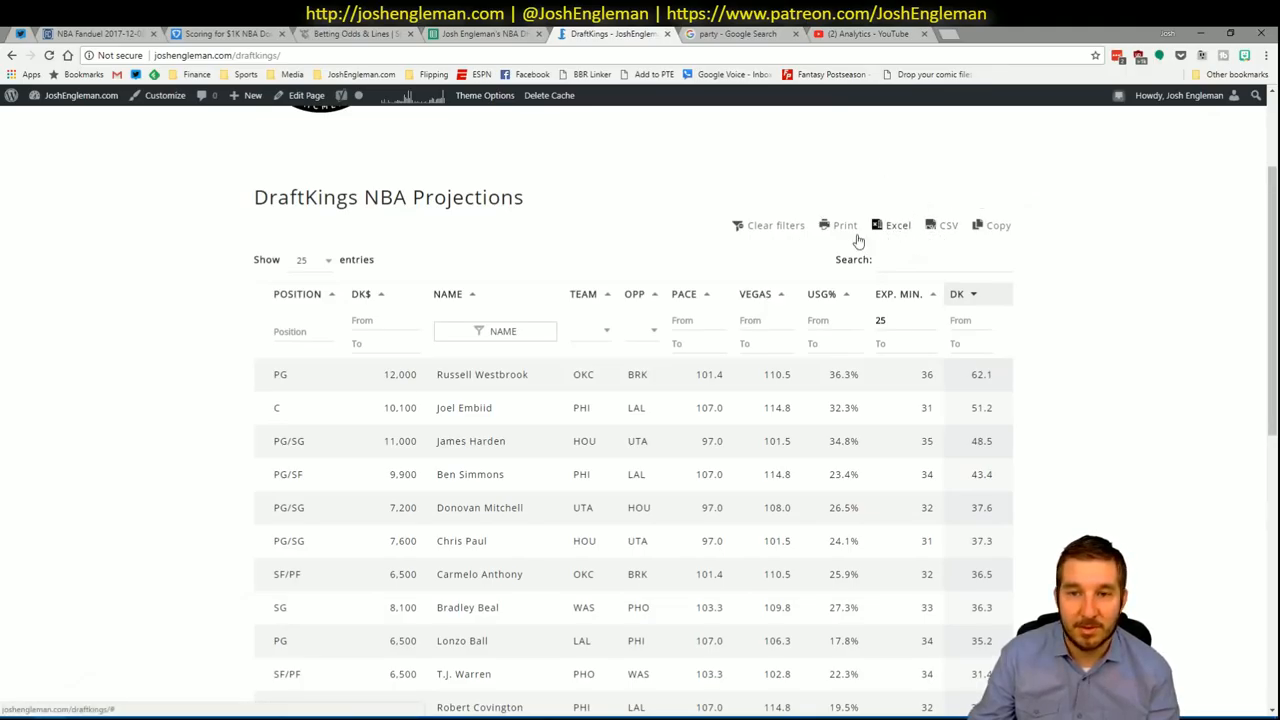
mouse_move(988, 244)
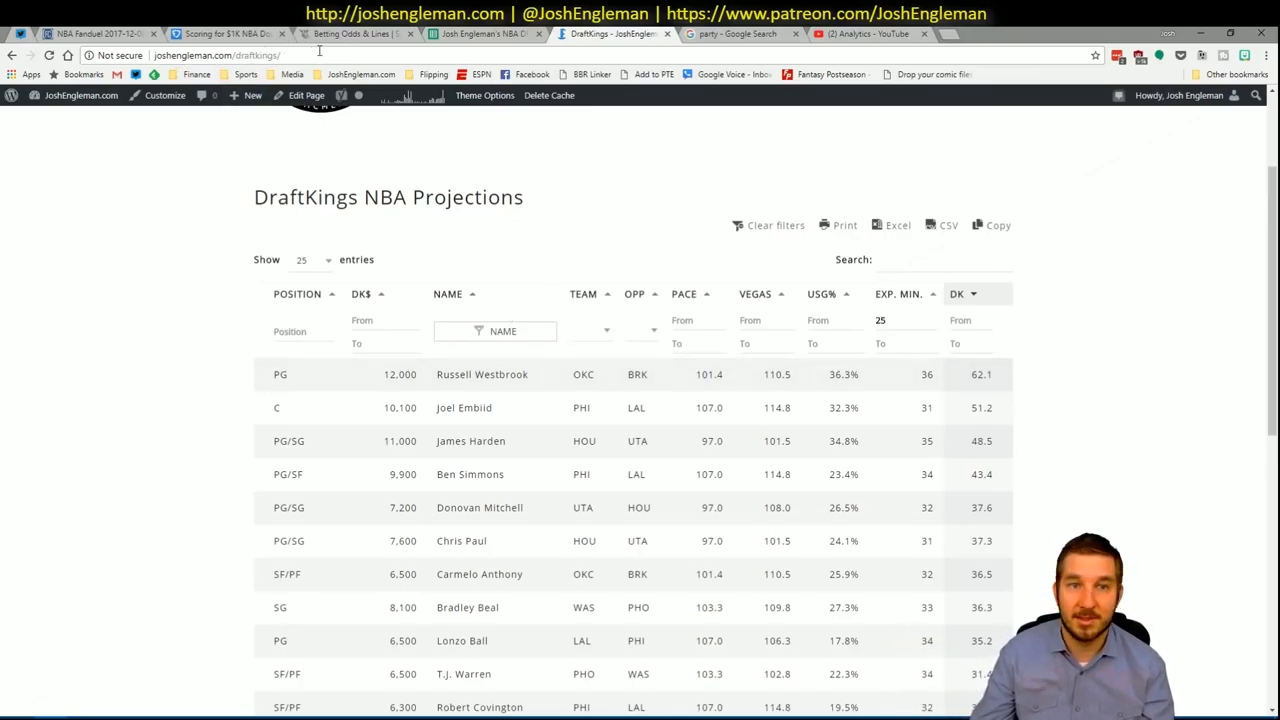
mouse_move(342, 438)
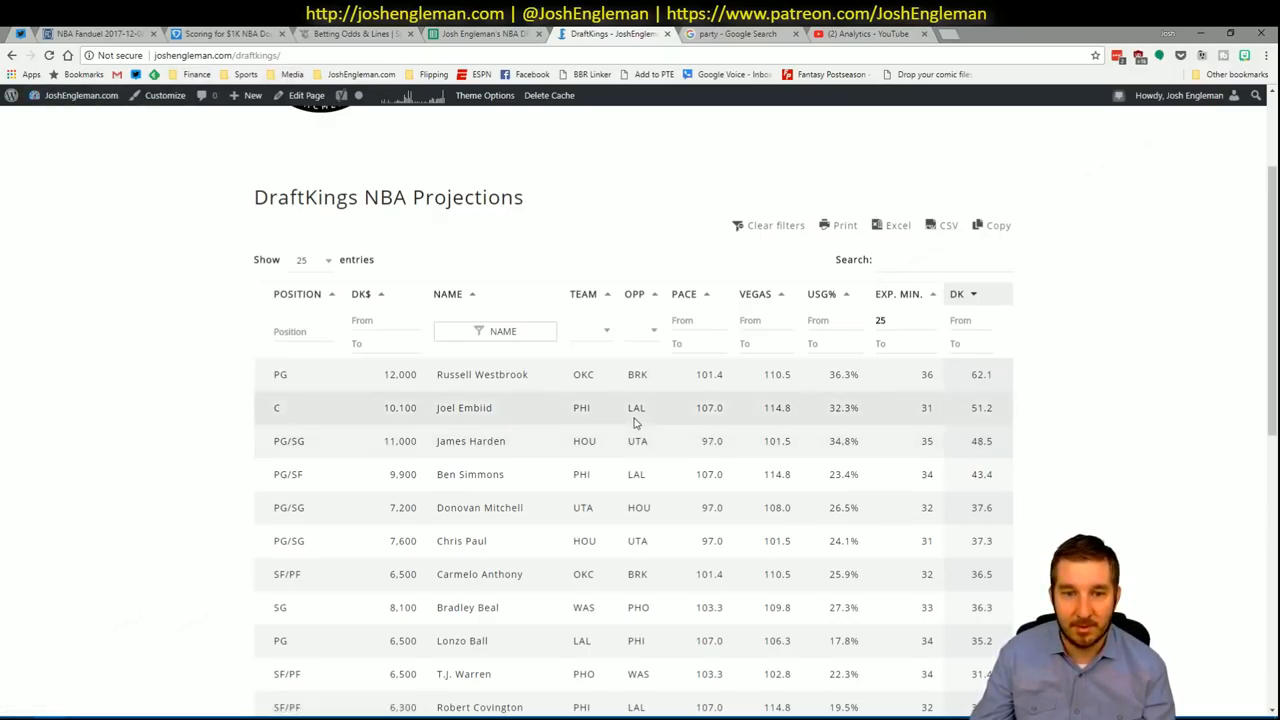
scroll(down, 3)
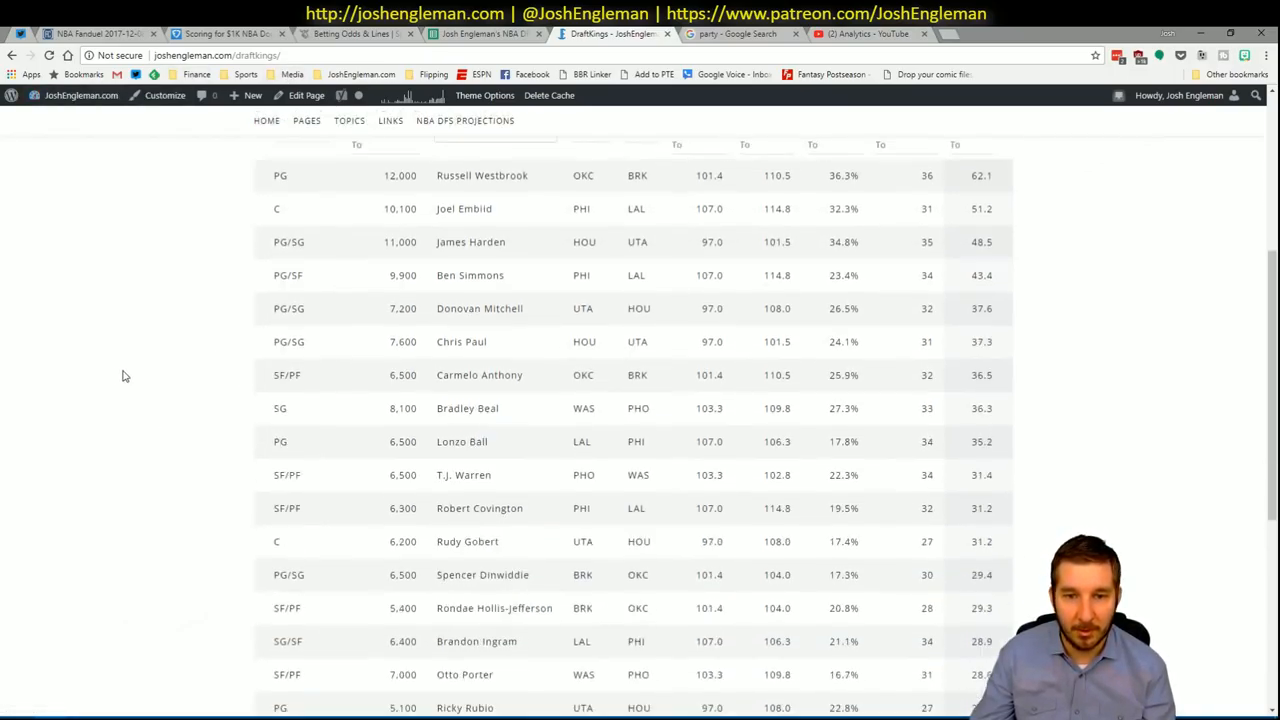
scroll(up, 3)
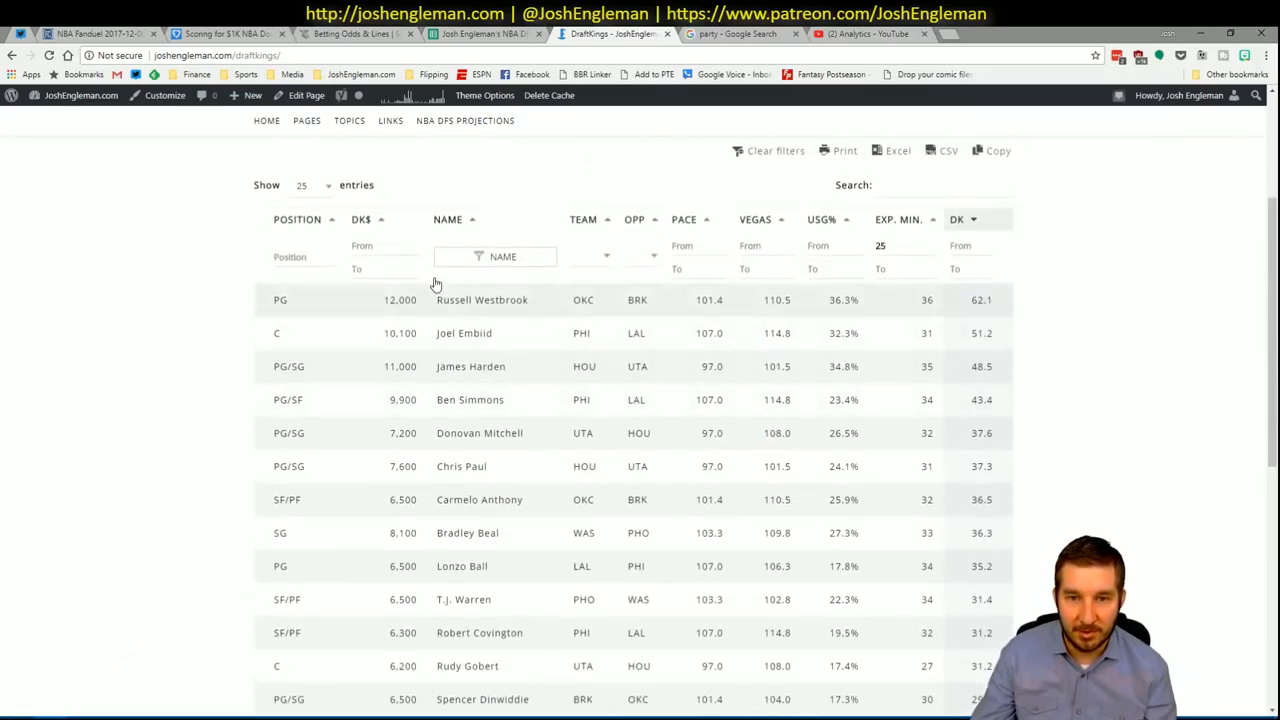
mouse_move(556, 448)
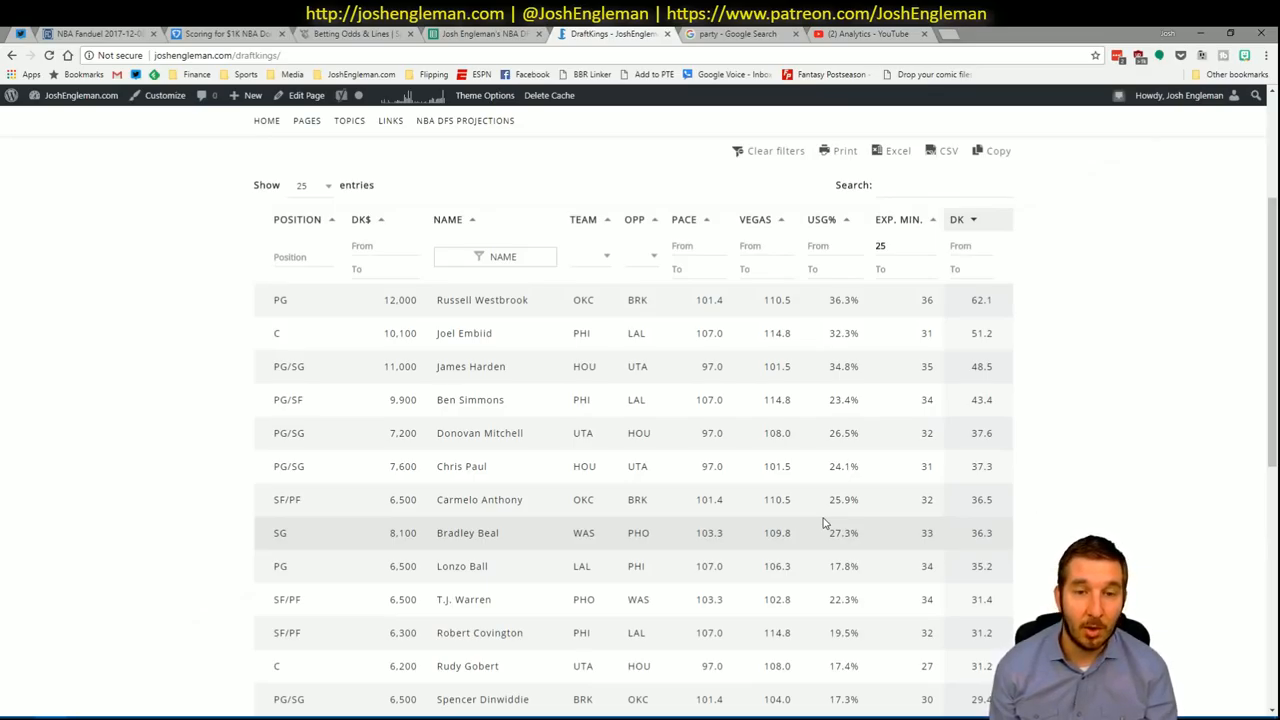
mouse_move(868, 374)
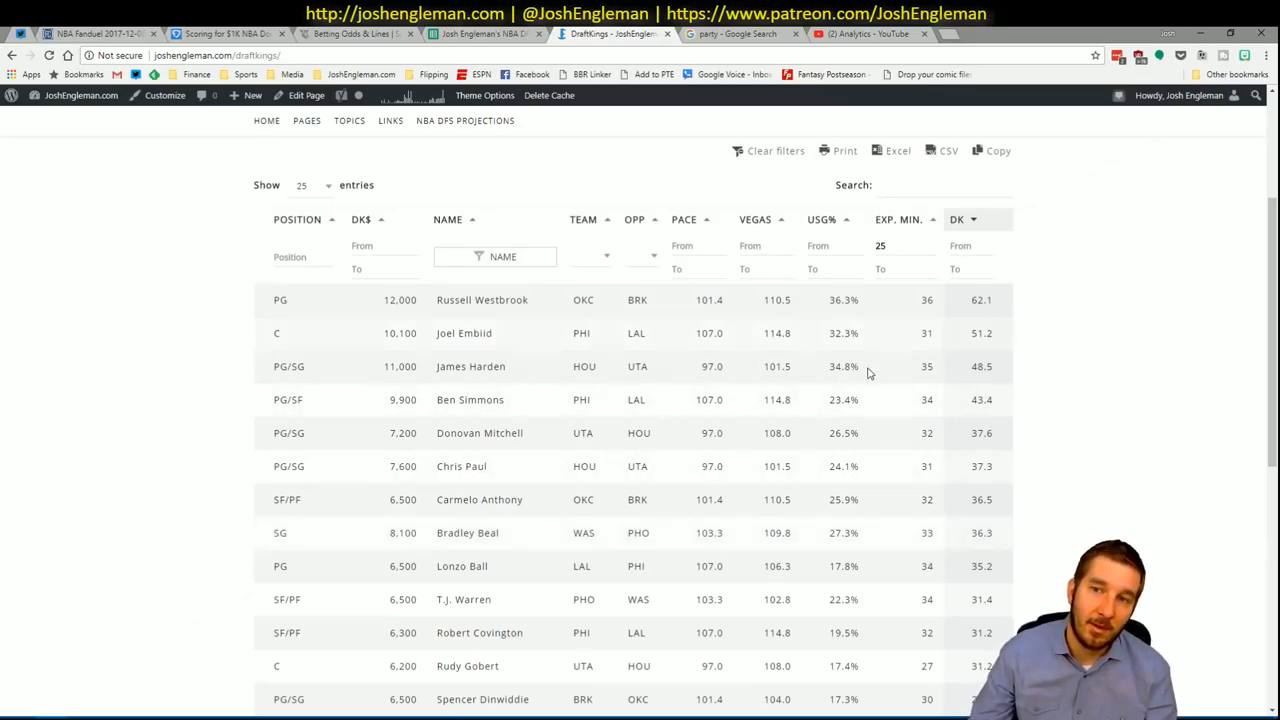
mouse_move(1120, 250)
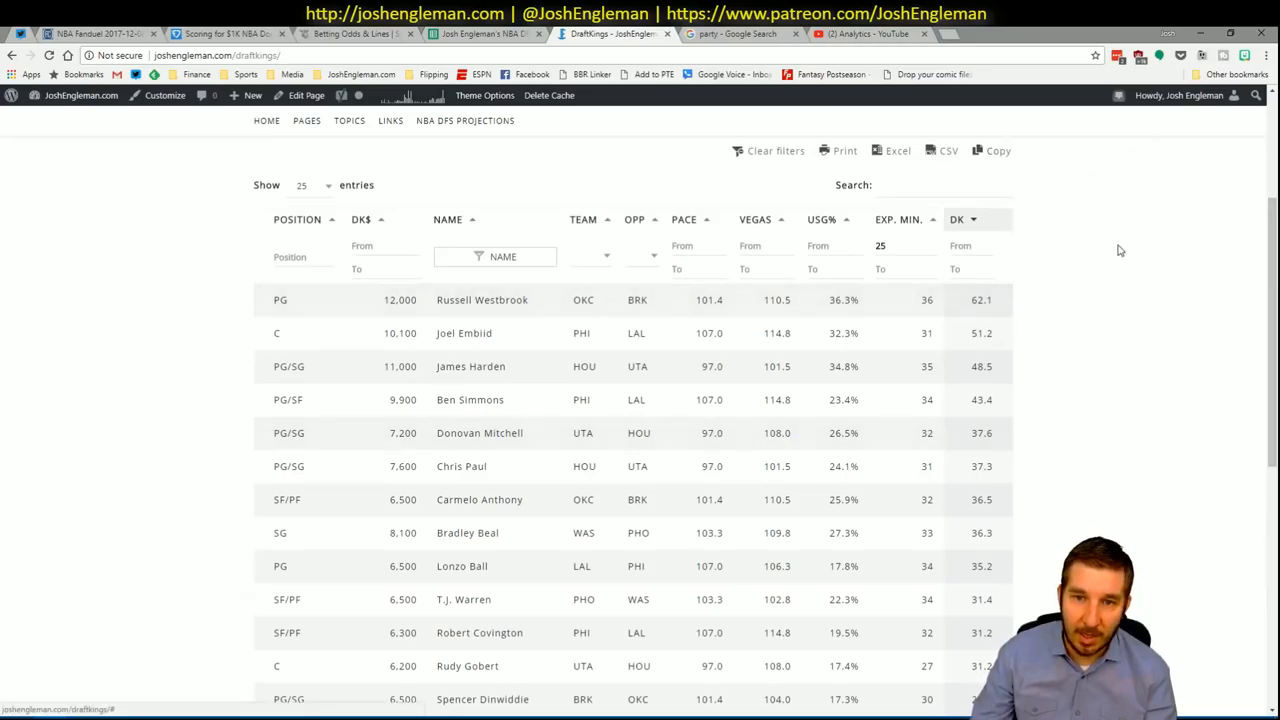
mouse_move(260, 436)
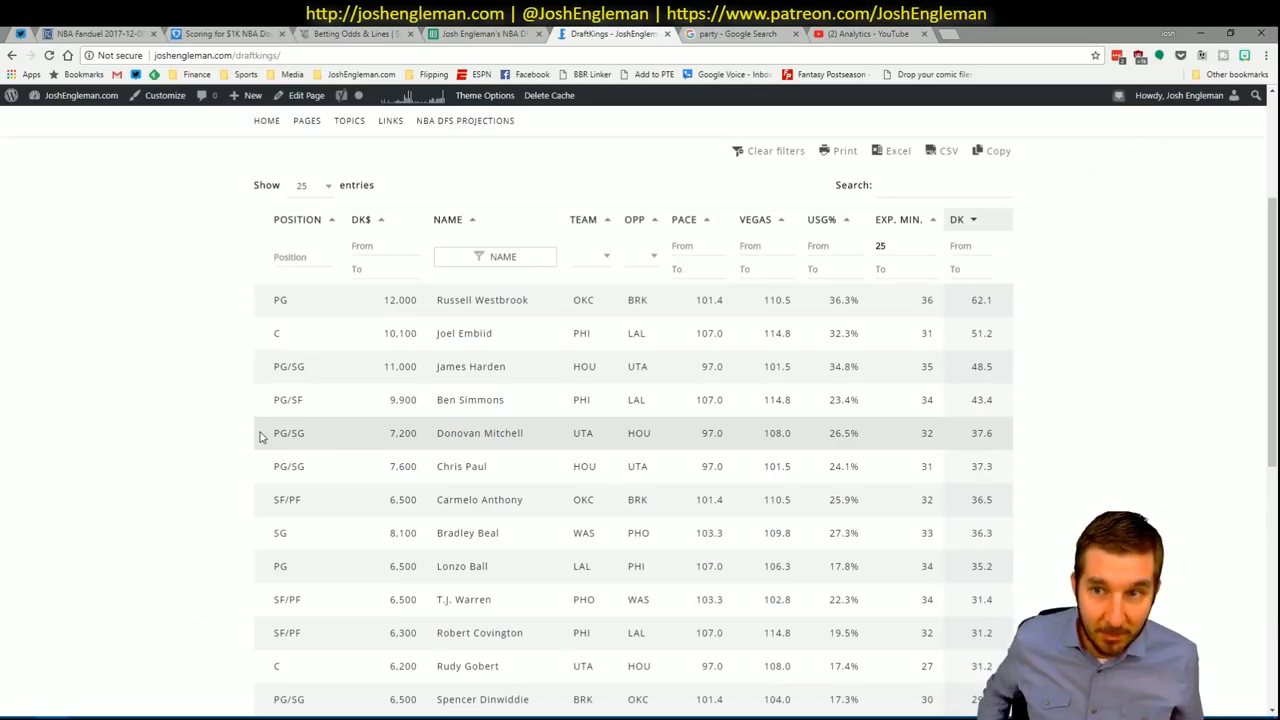
mouse_move(616, 300)
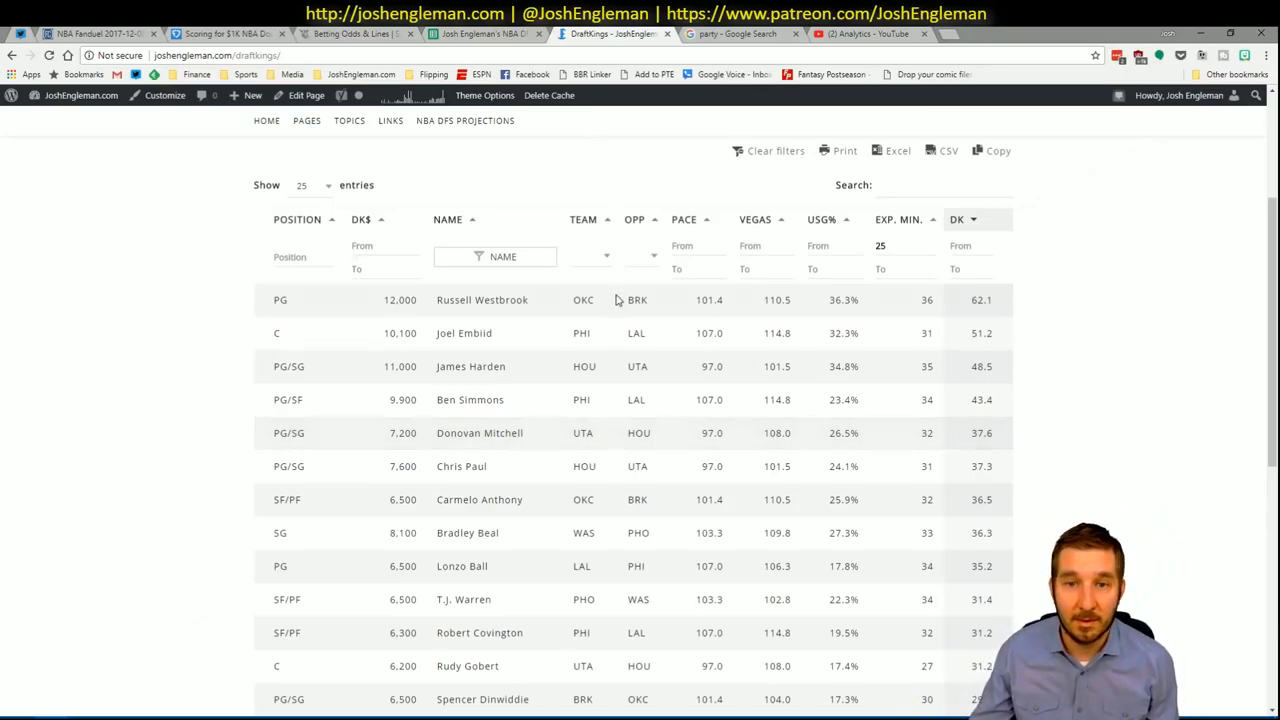
mouse_move(812, 136)
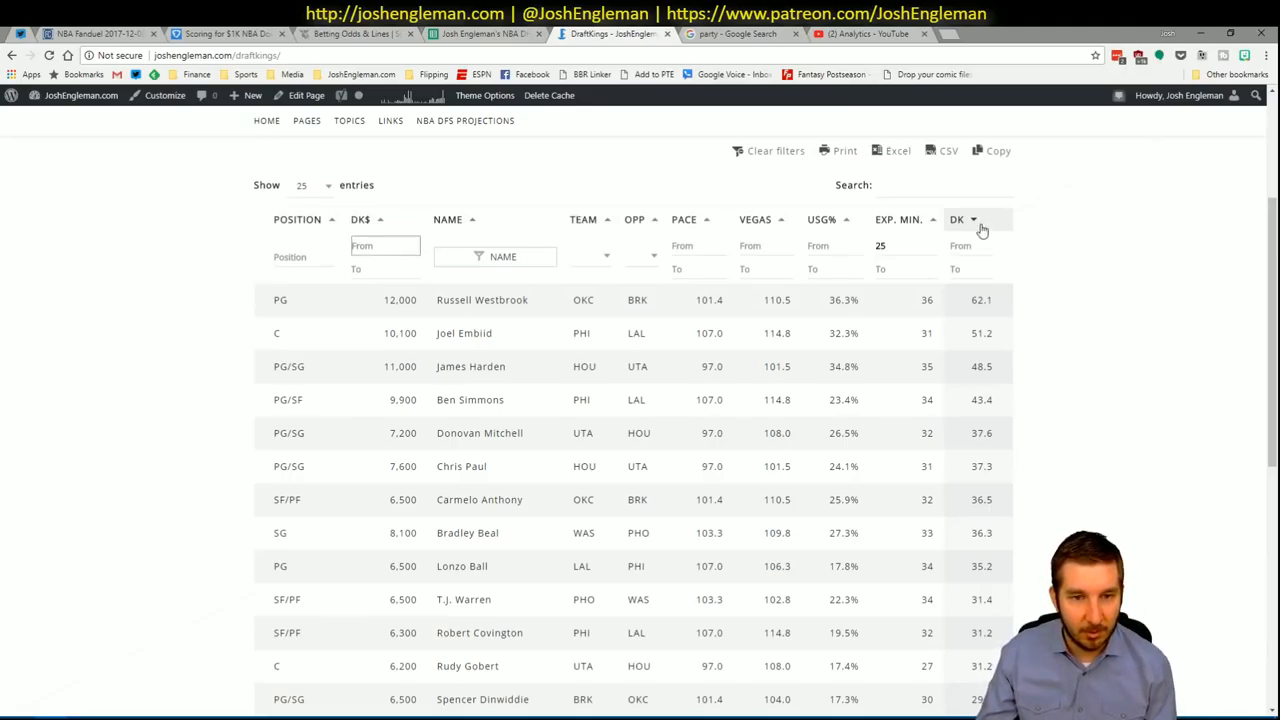
Filter the projections to players salaried $9,000 or more, clear the position filter, and start a new tab
text(9000)
click(304, 256)
text(g)
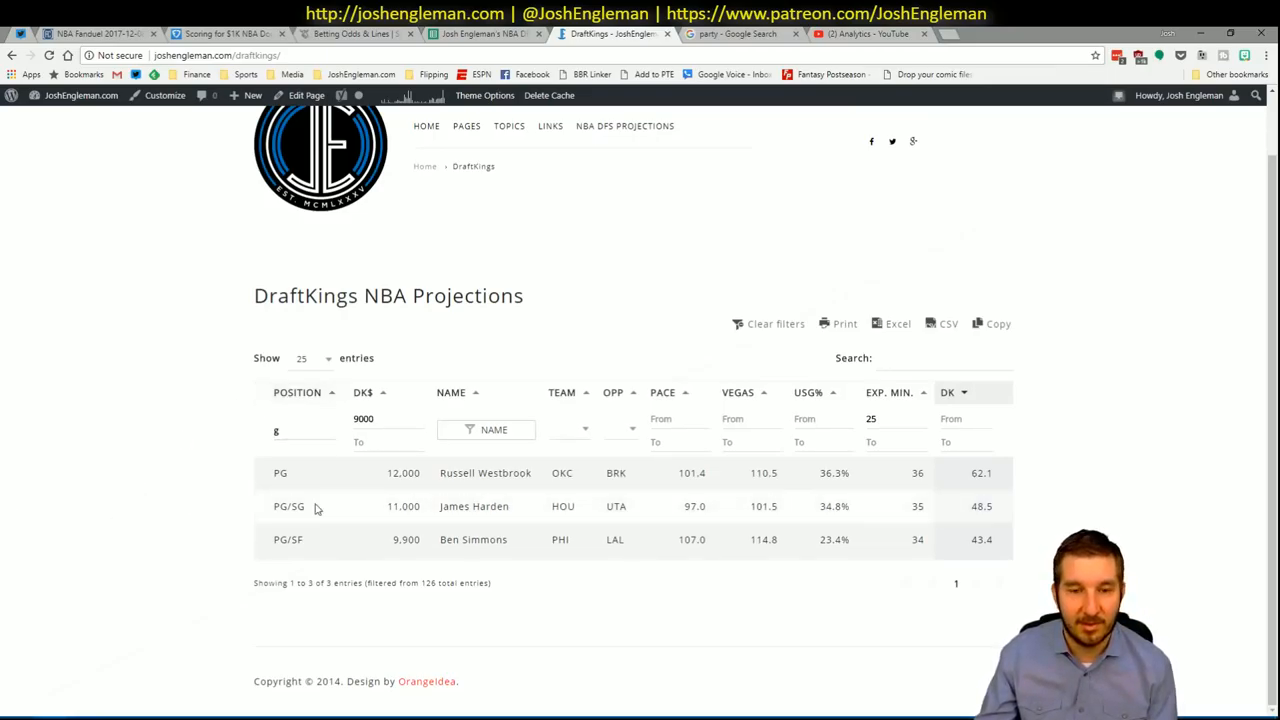
mouse_move(812, 580)
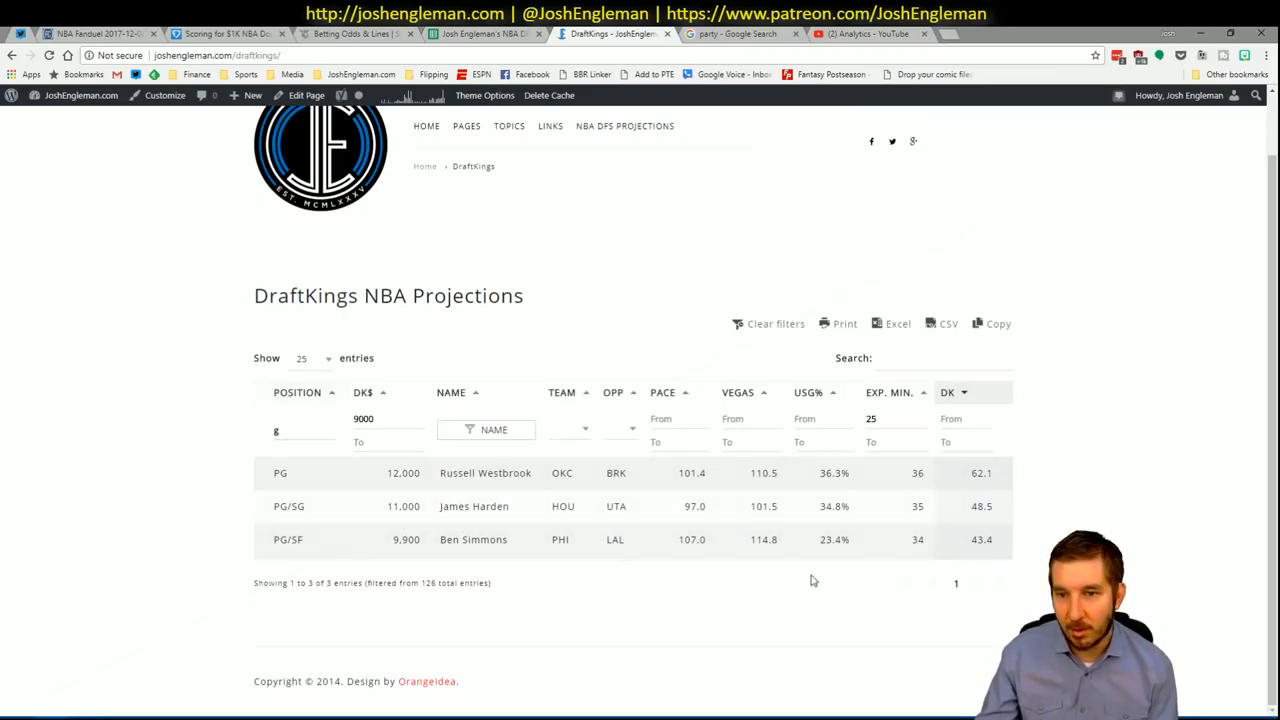
click(304, 430)
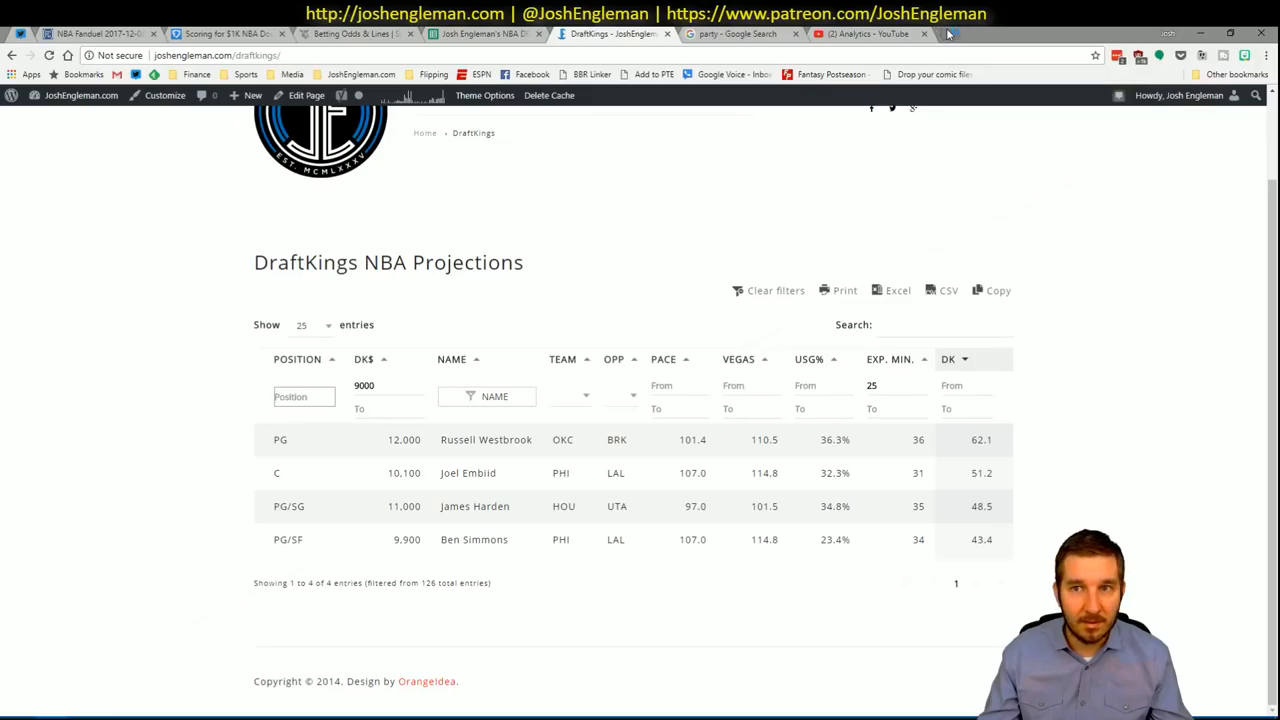
click(948, 32)
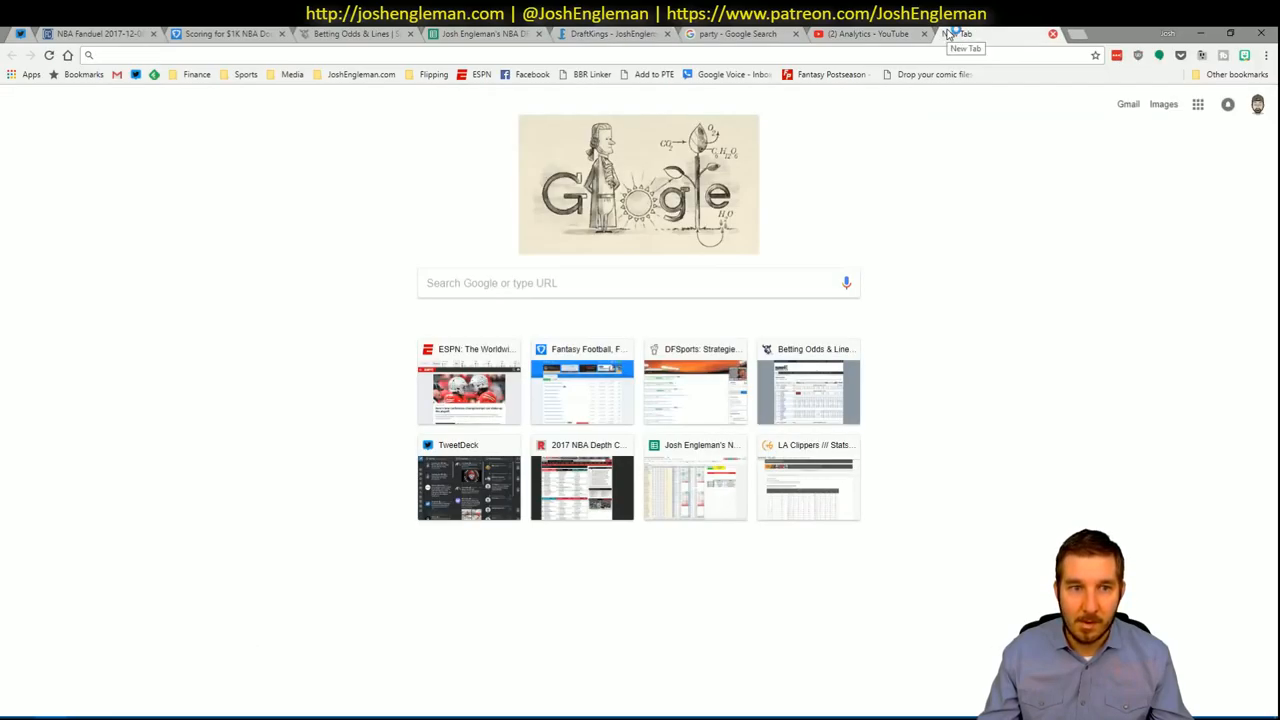